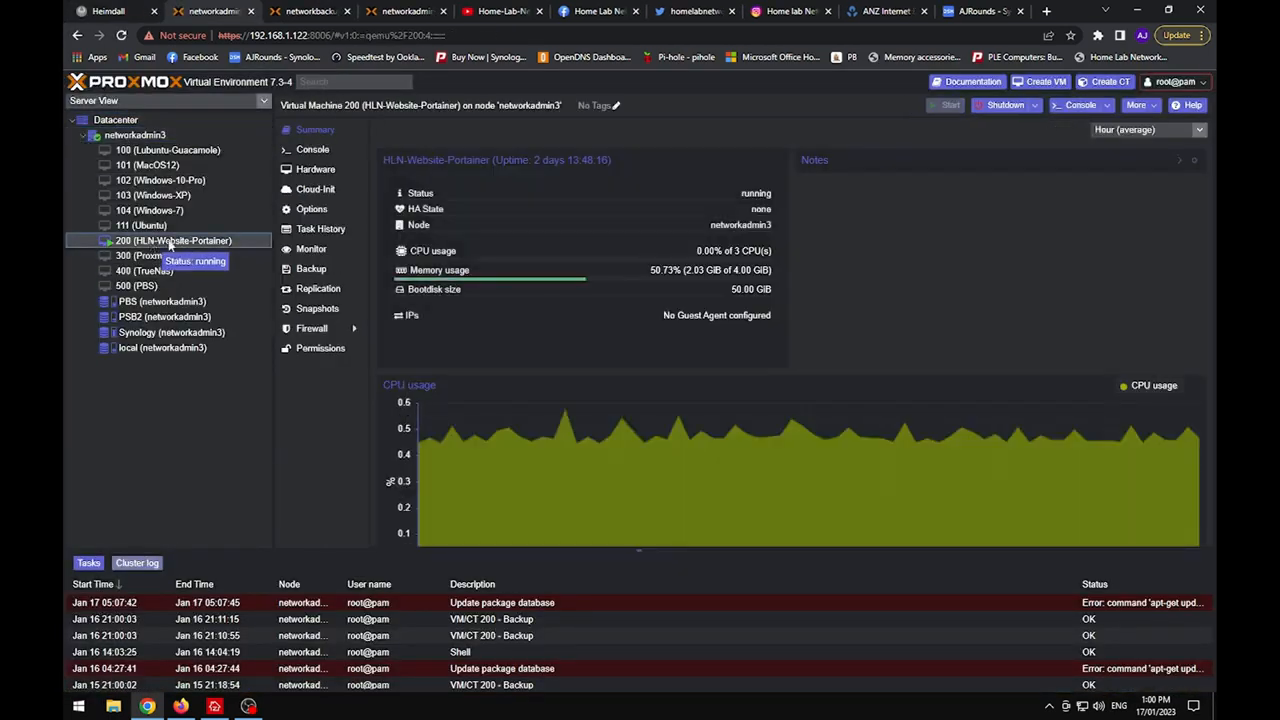
Step: Review the PSB2 backup storage and the datacenter's scheduled backup jobs
click(164, 316)
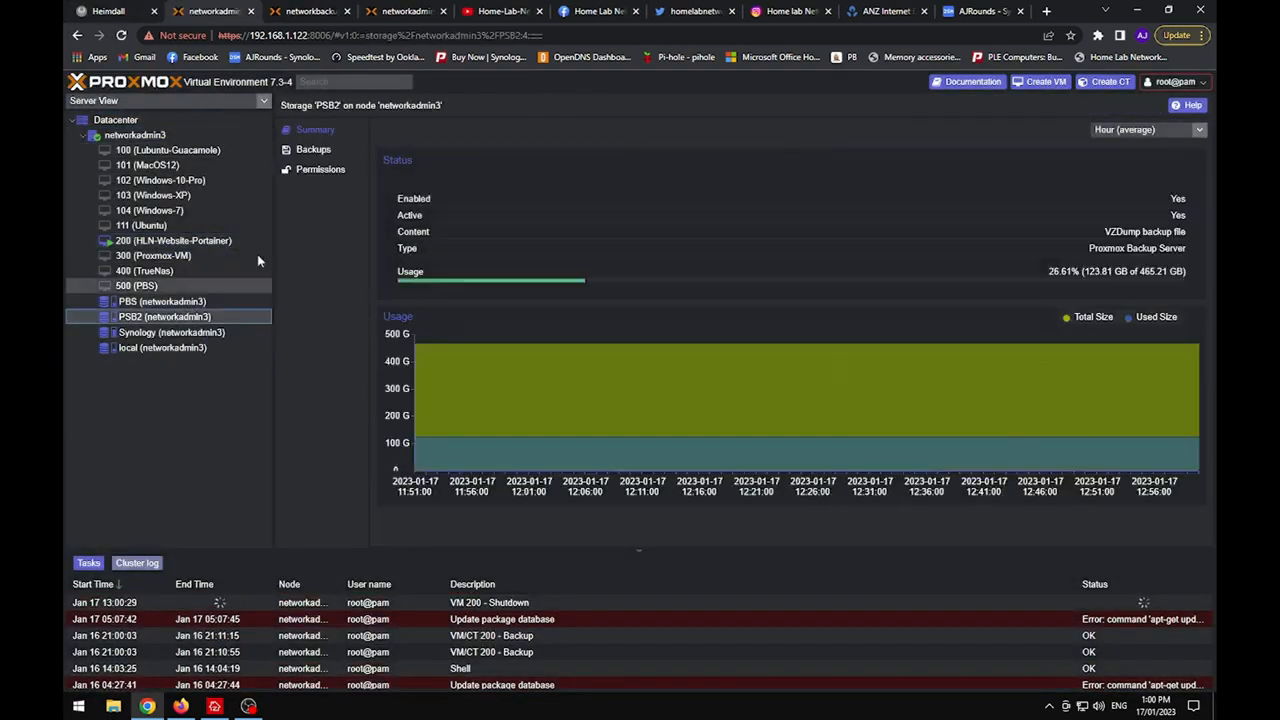
click(116, 120)
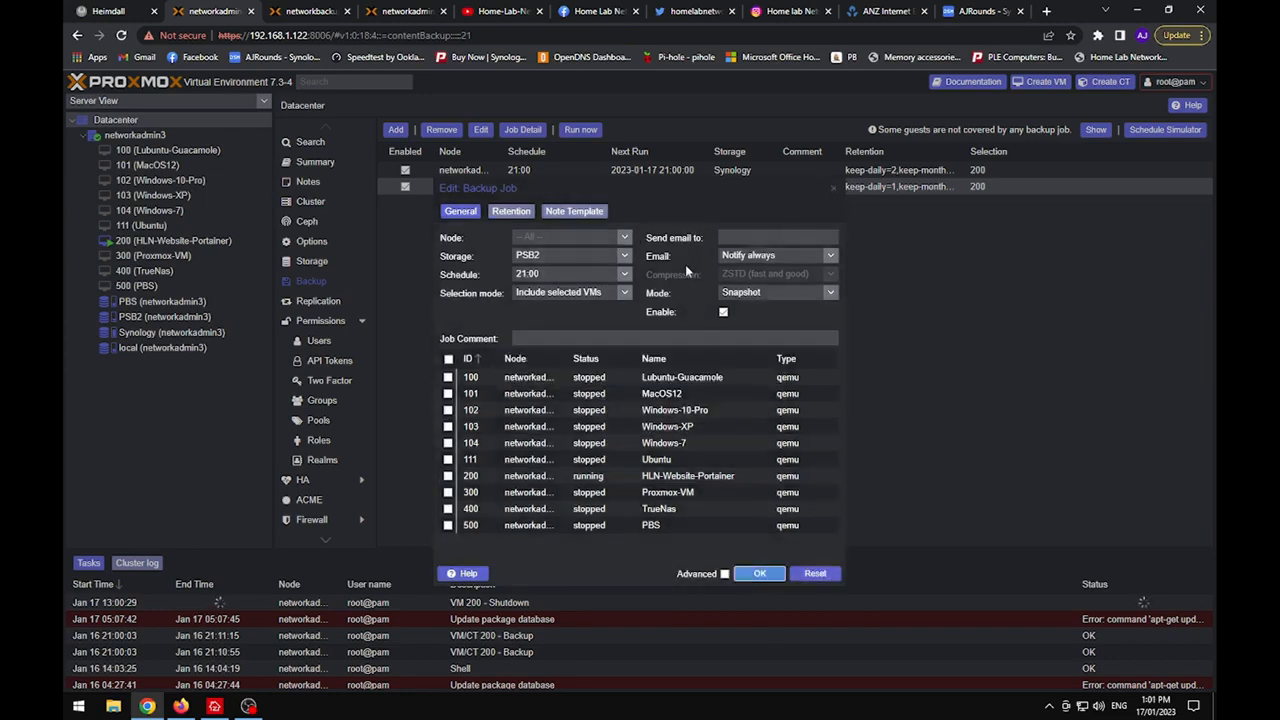
click(760, 572)
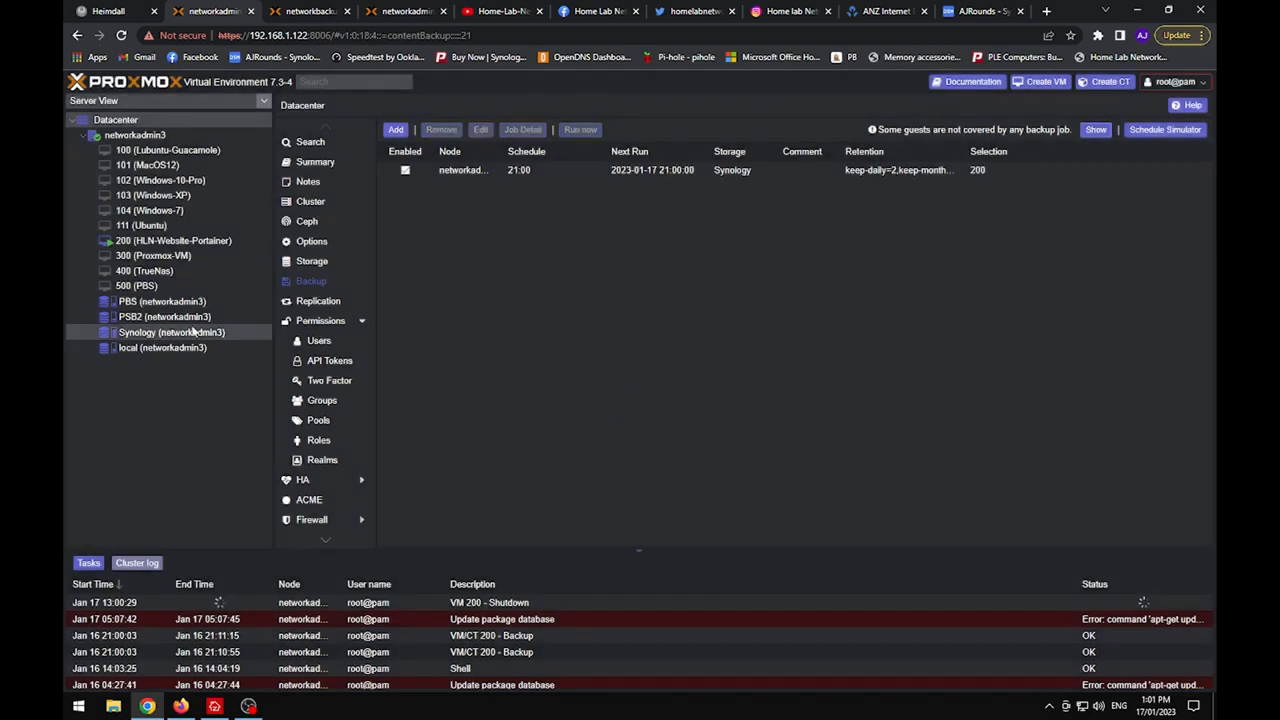
Step: Destroy virtual machine 200 (HLN-Website-Portainer) and confirm it is gone from the node's guest list
click(172, 332)
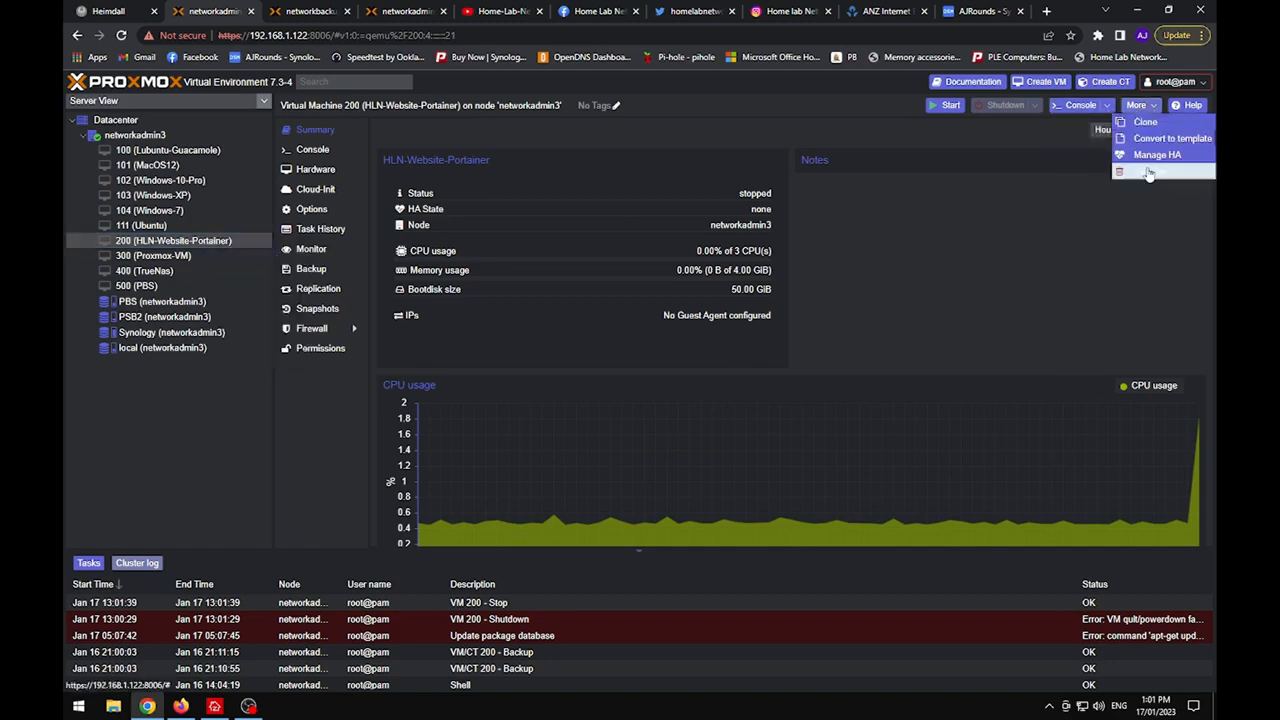
click(1148, 172)
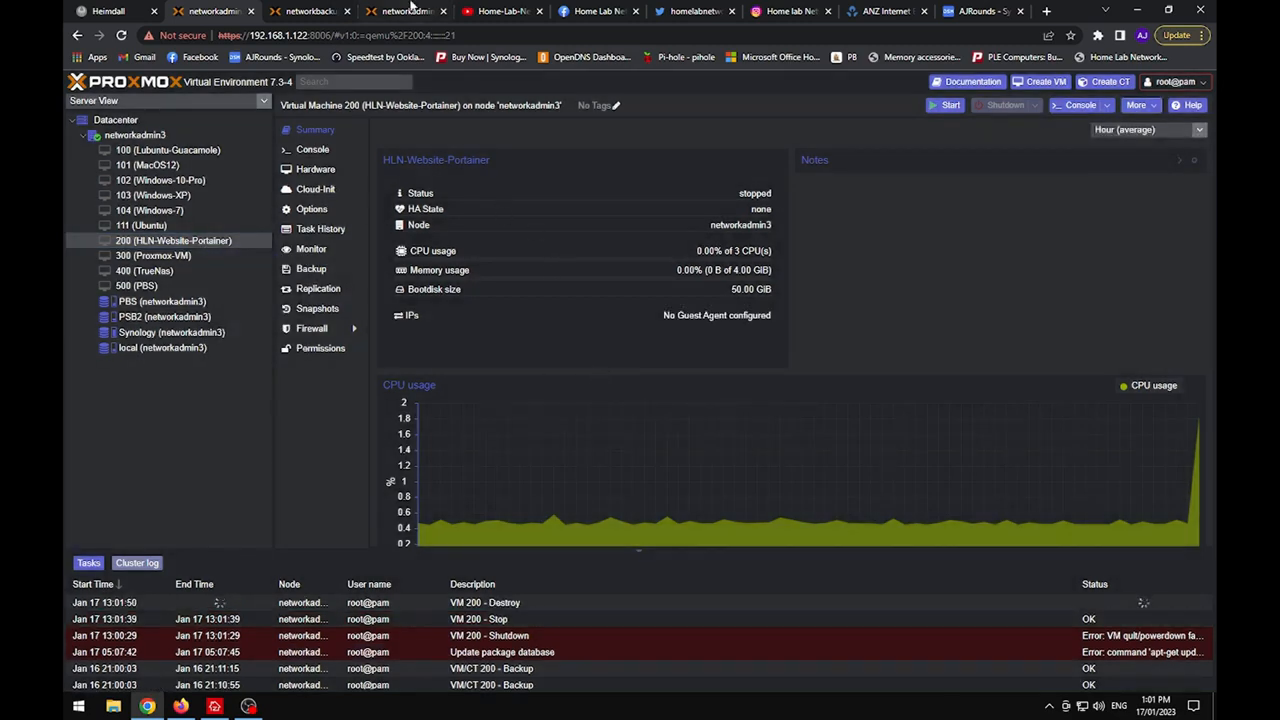
click(134, 136)
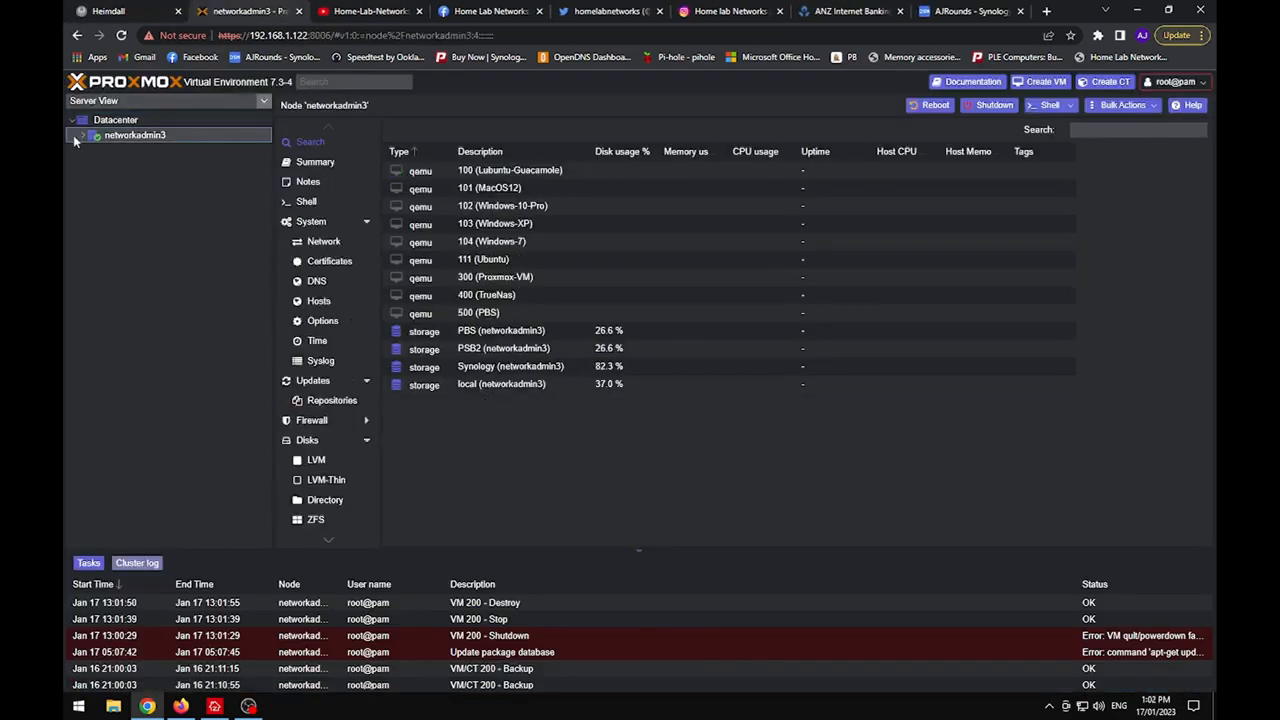
click(100, 16)
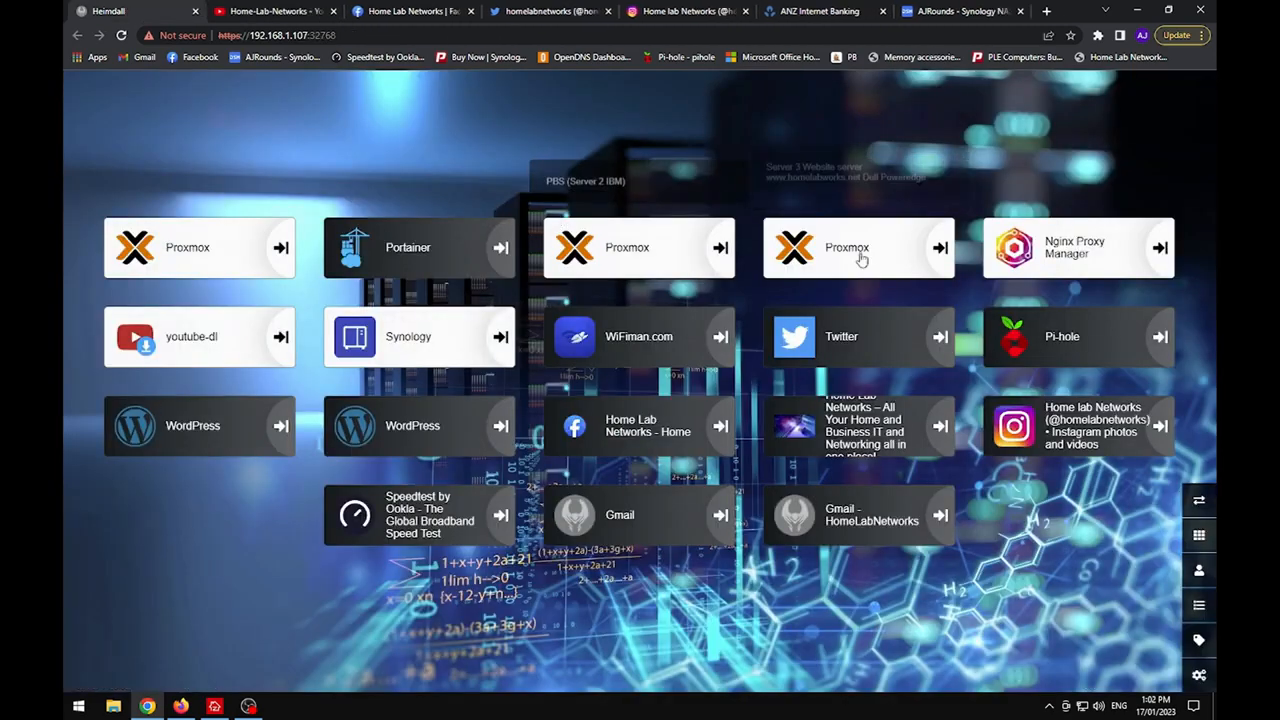
Step: Remove the PortainerBackUp datastore in Proxmox Backup Server, confirming with its ID
click(856, 248)
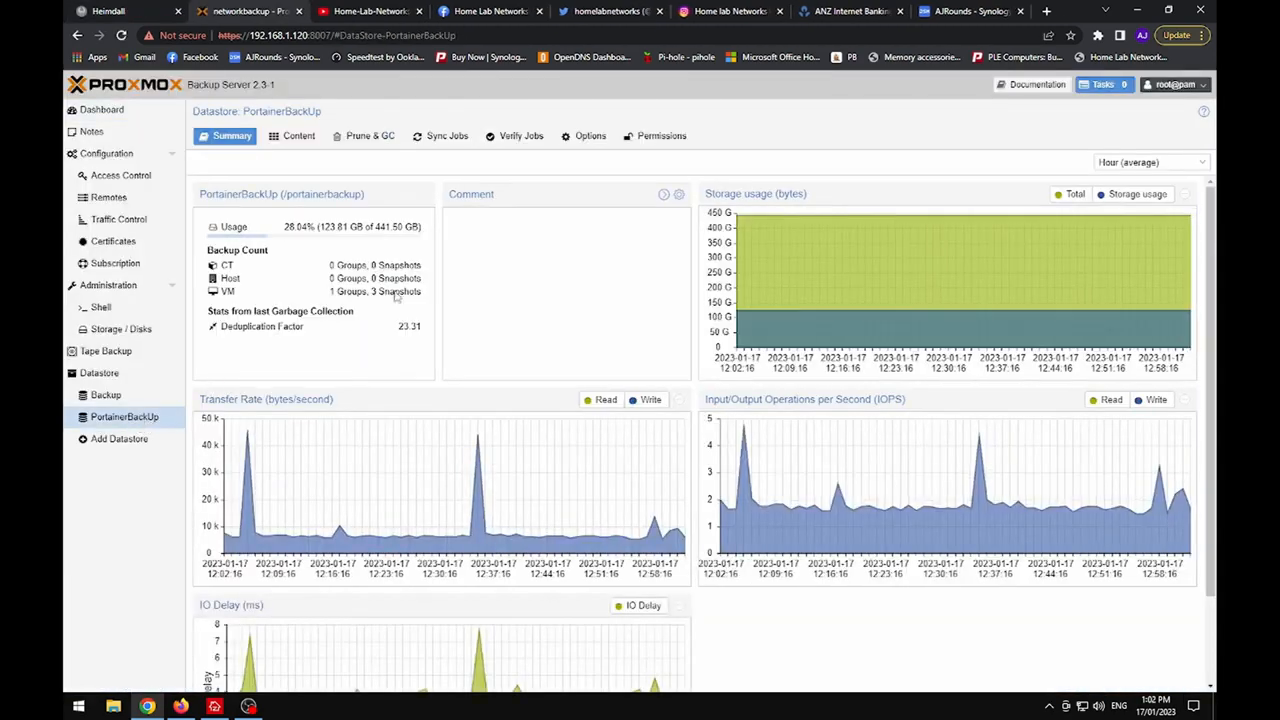
click(1170, 160)
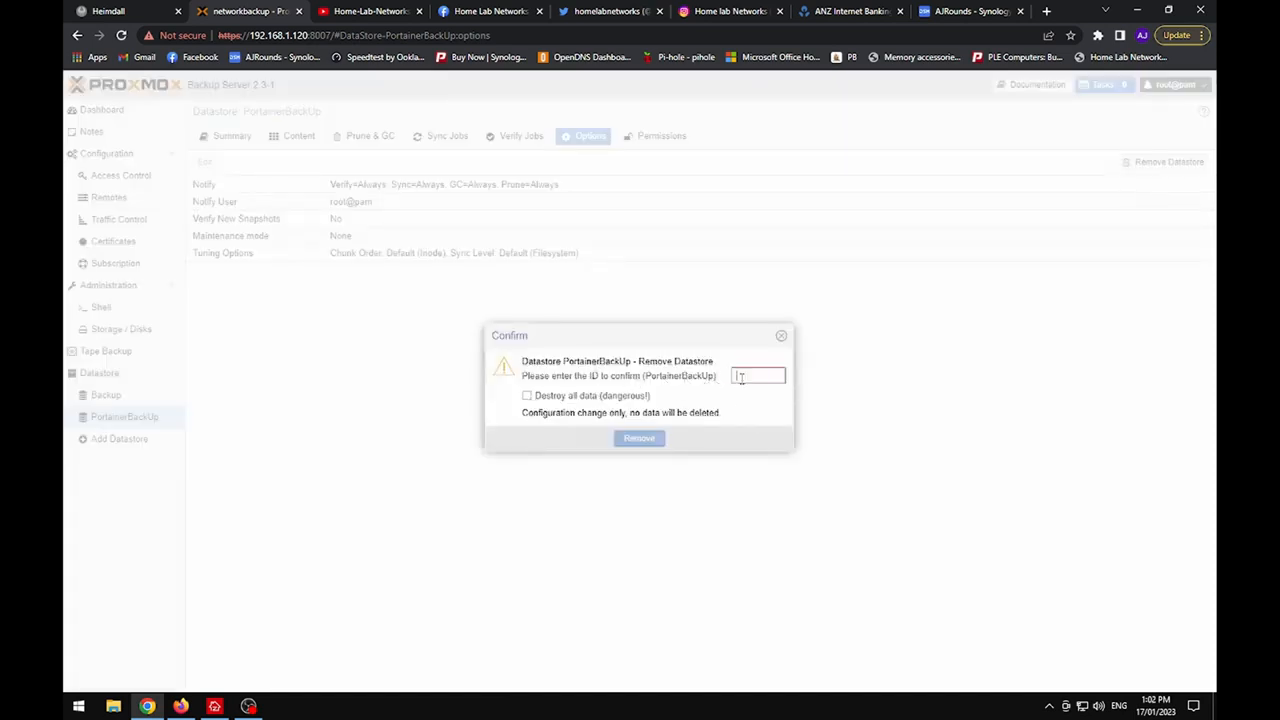
text(Port)
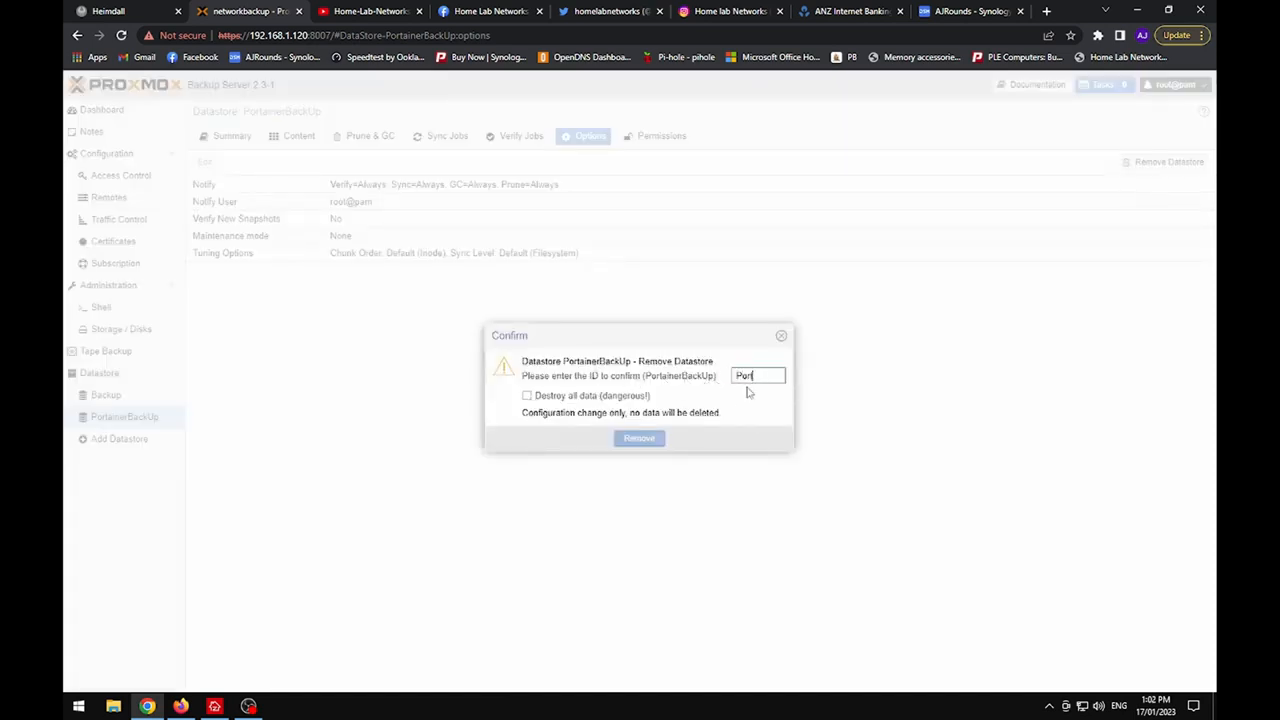
click(640, 438)
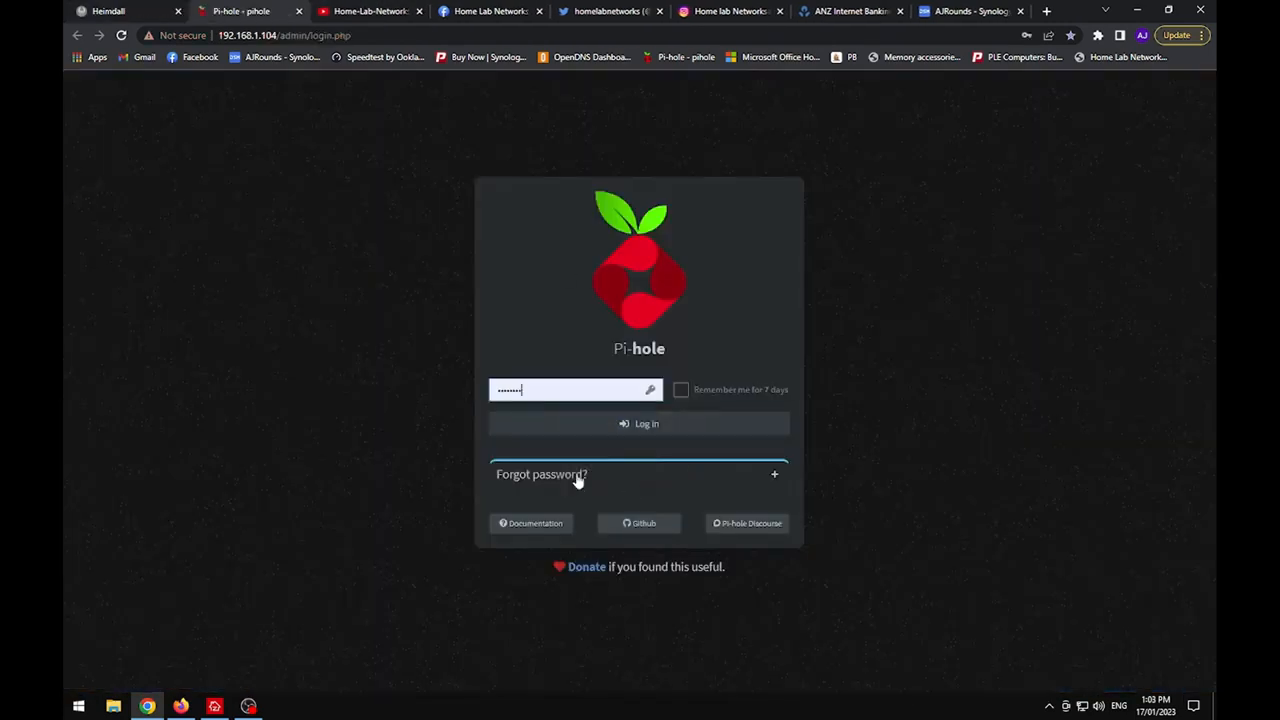
Step: Enter the Pi-hole admin password on the login page
click(640, 424)
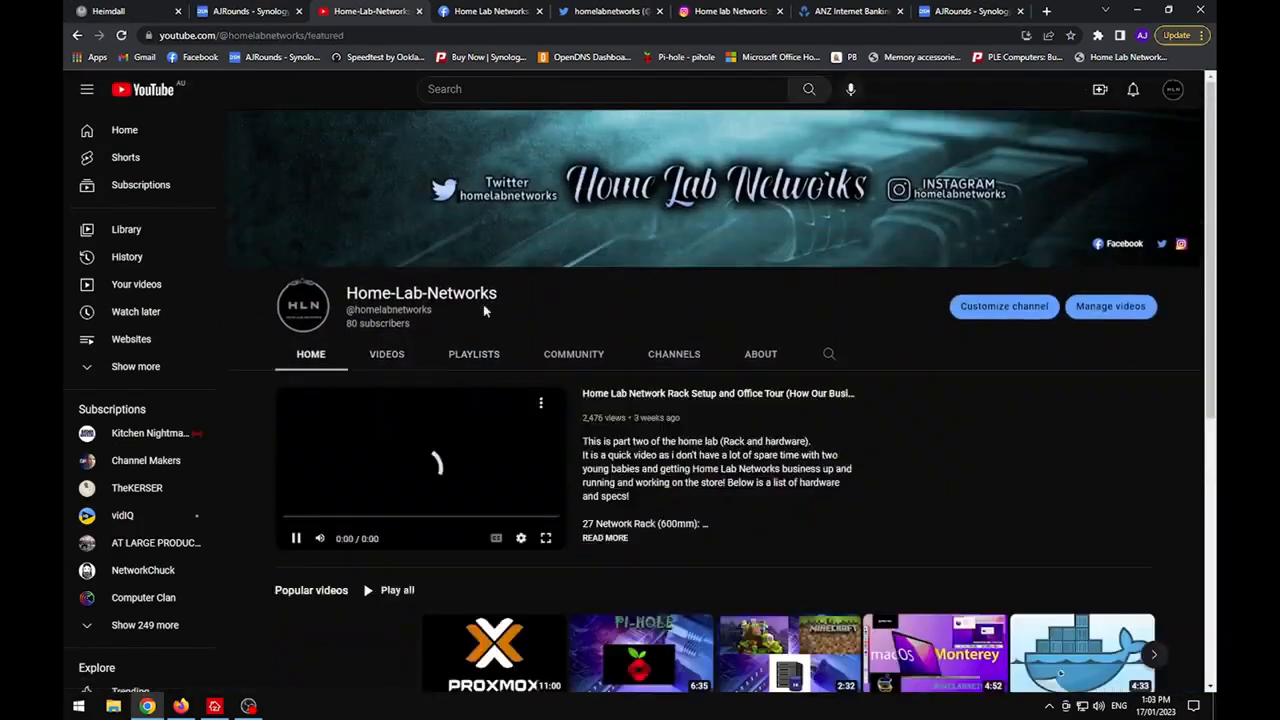
Step: Switch from the YouTube channel to the Synology DSM desktop
click(490, 12)
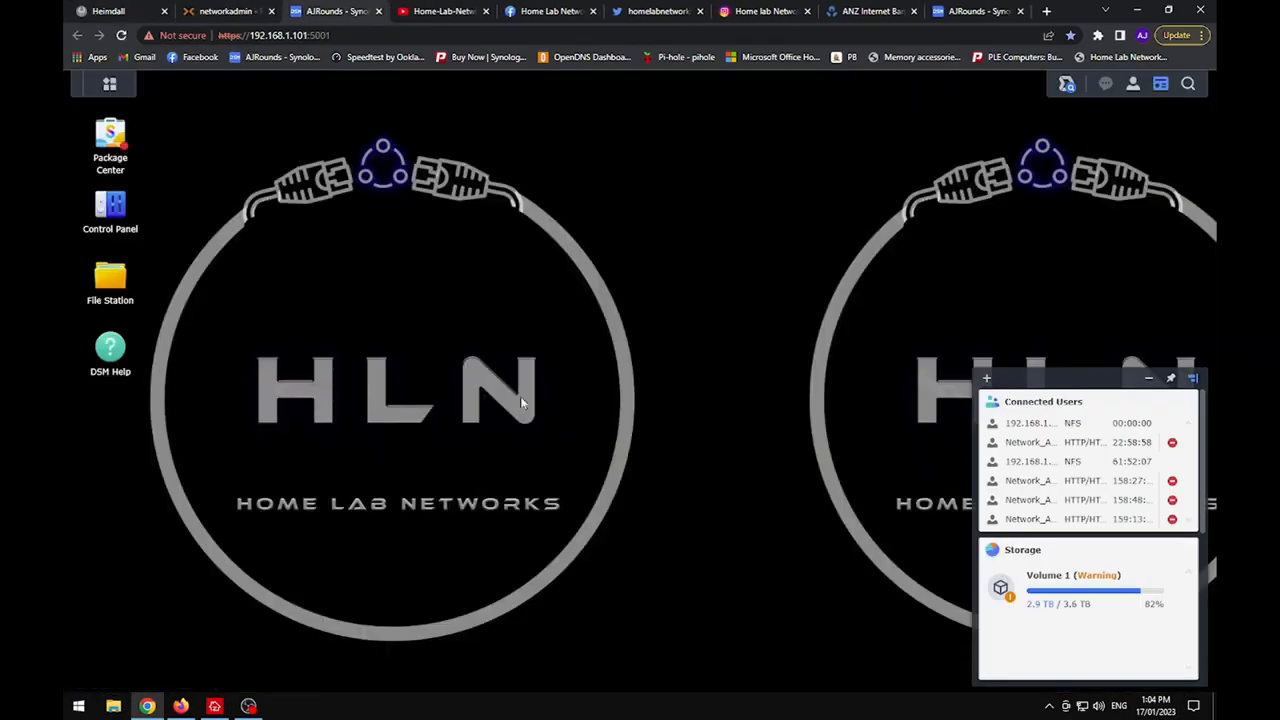
Step: Browse the Website-Portainer-Docker share's contents in File Station
double_click(108, 276)
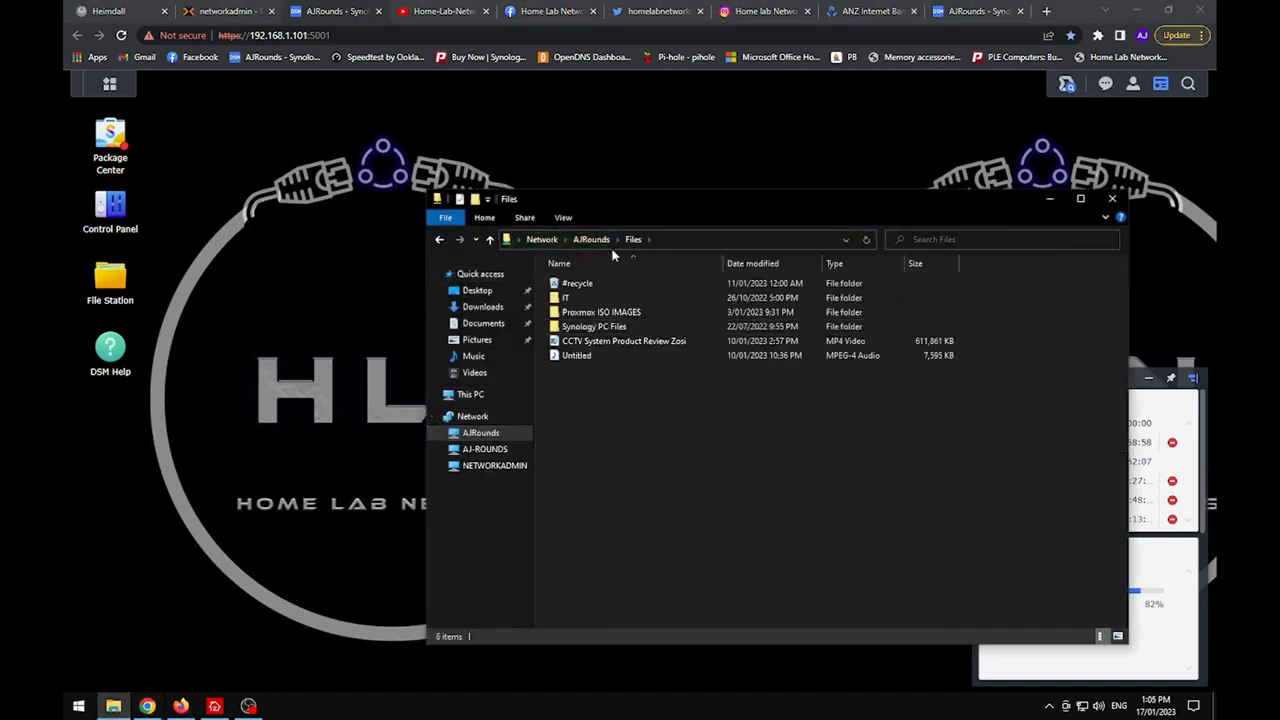
click(592, 240)
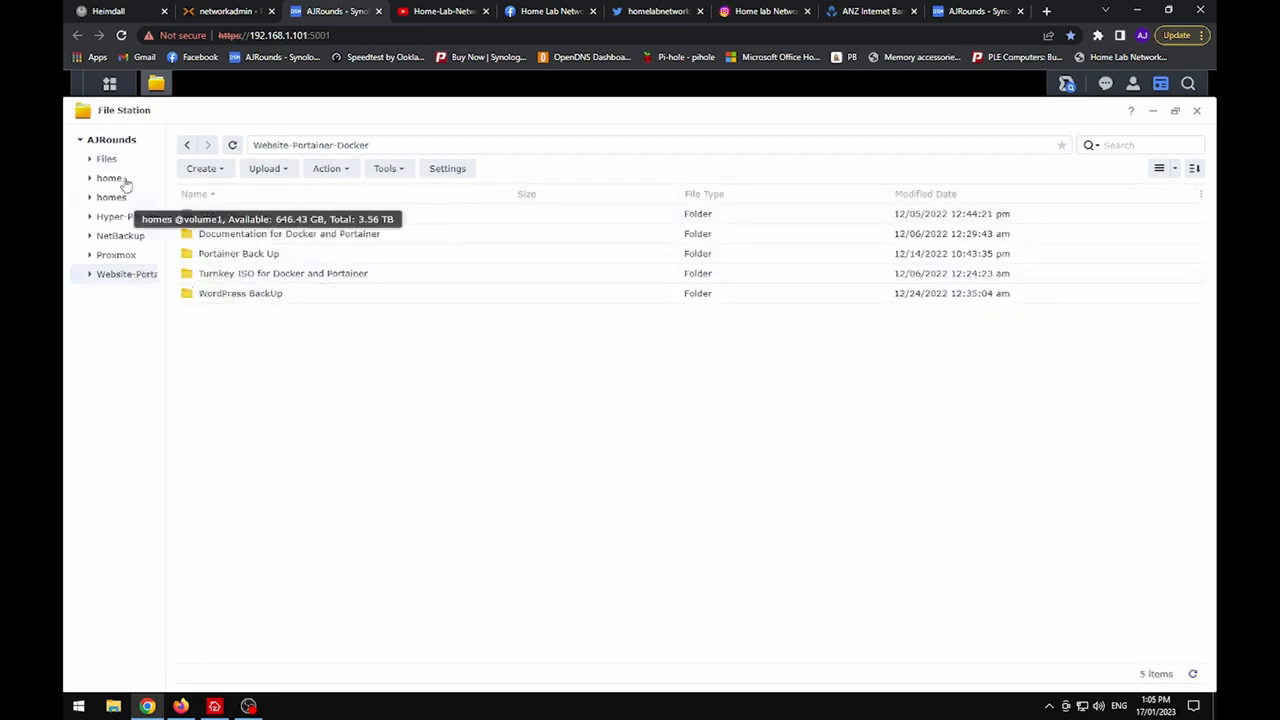
Step: Delete the Website-Portainer-Docker shared folder, authorizing with the account password
click(186, 82)
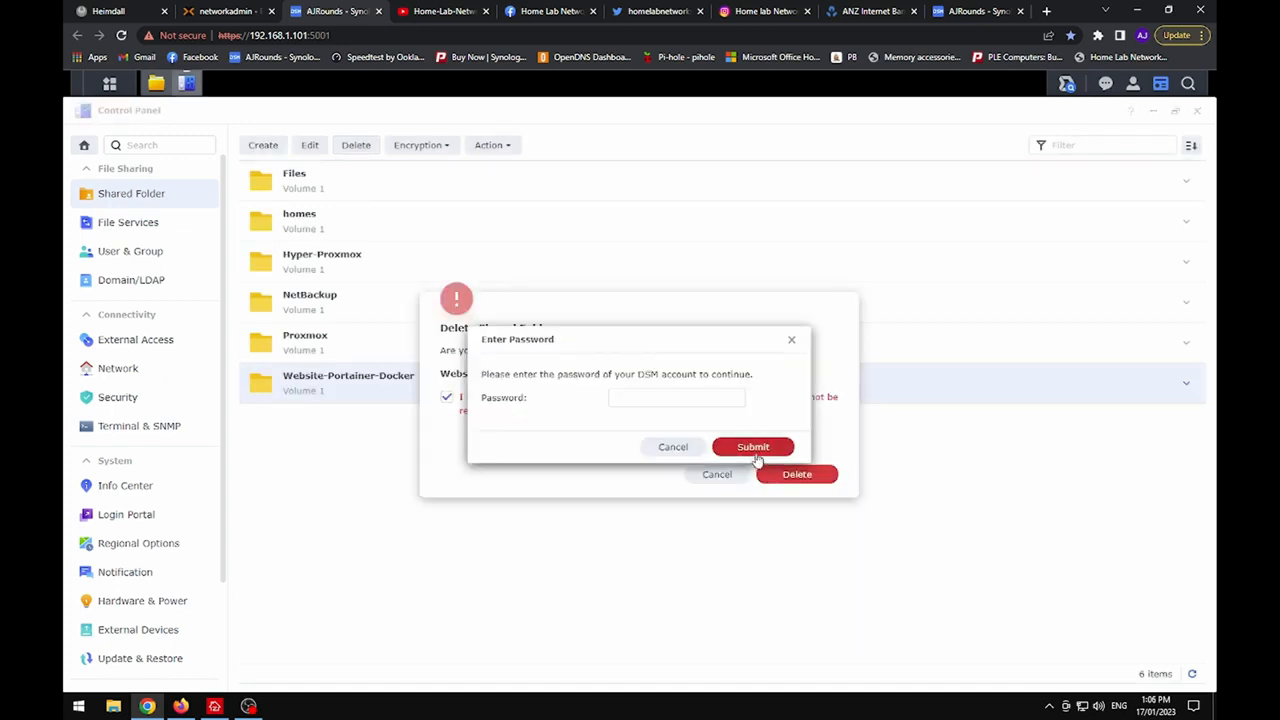
click(752, 448)
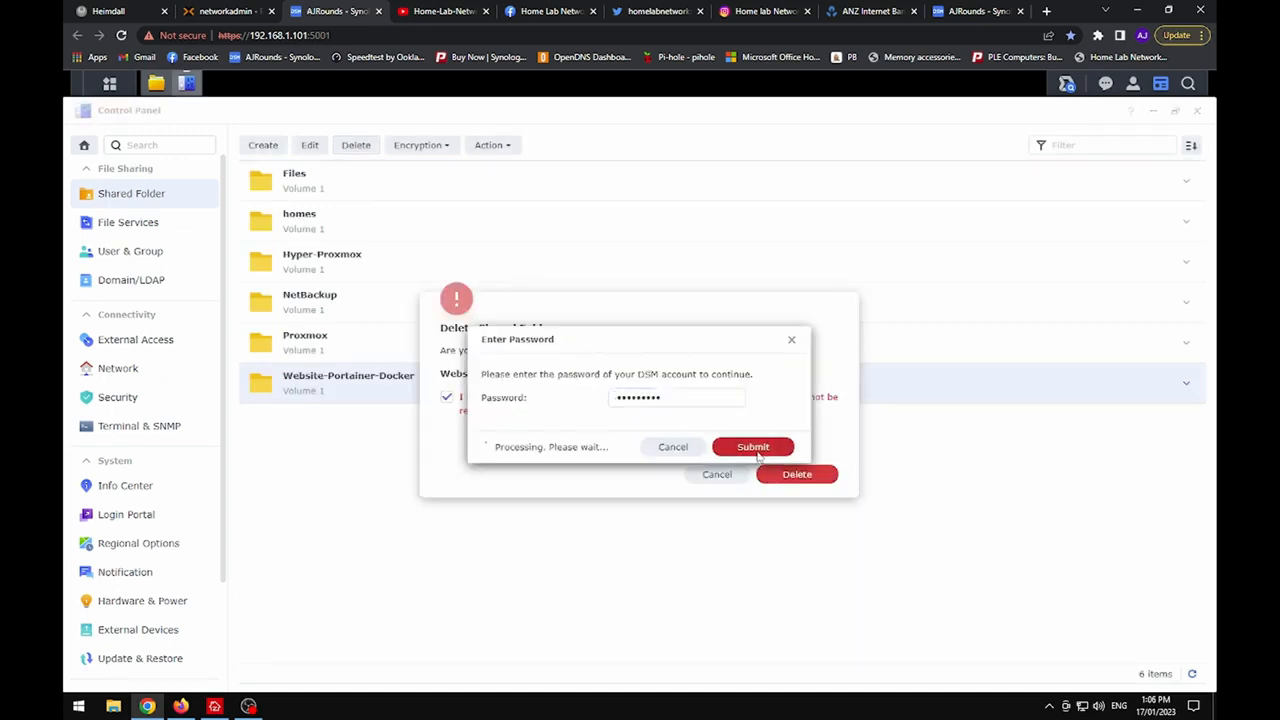
click(230, 12)
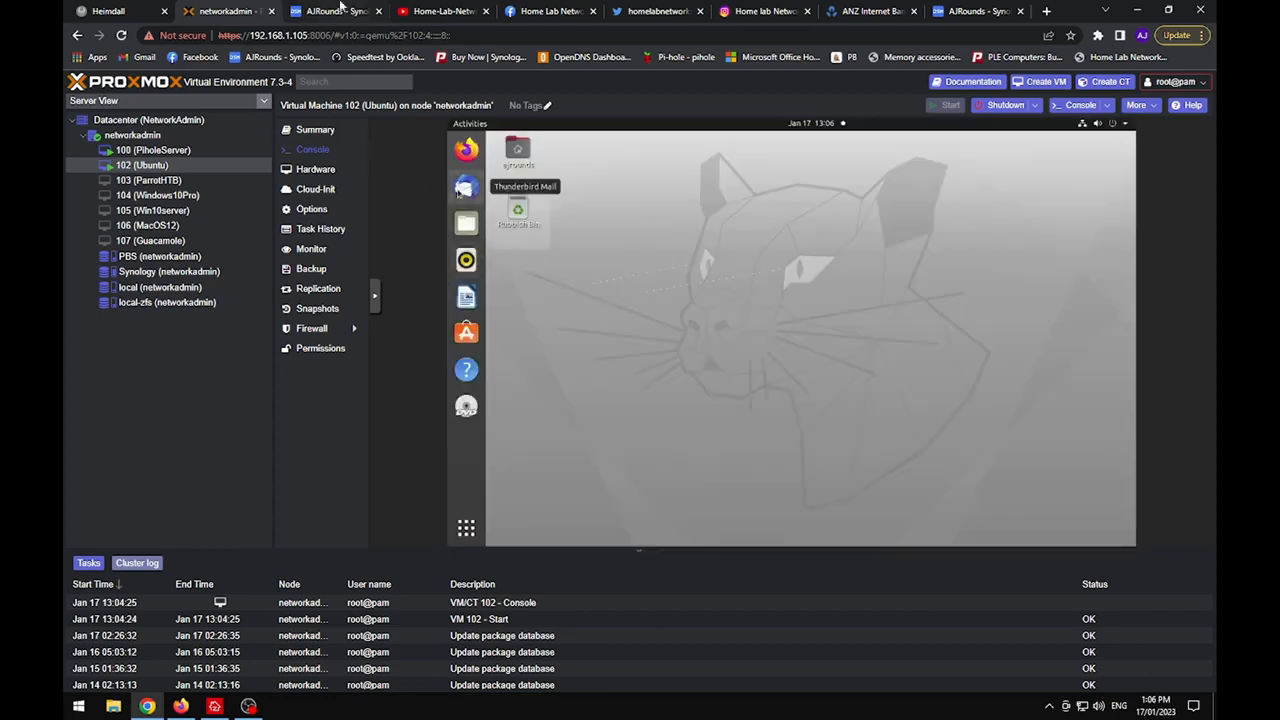
Step: Check DSM's remaining shared folders, then find Settings in the Ubuntu VM's applications
click(356, 12)
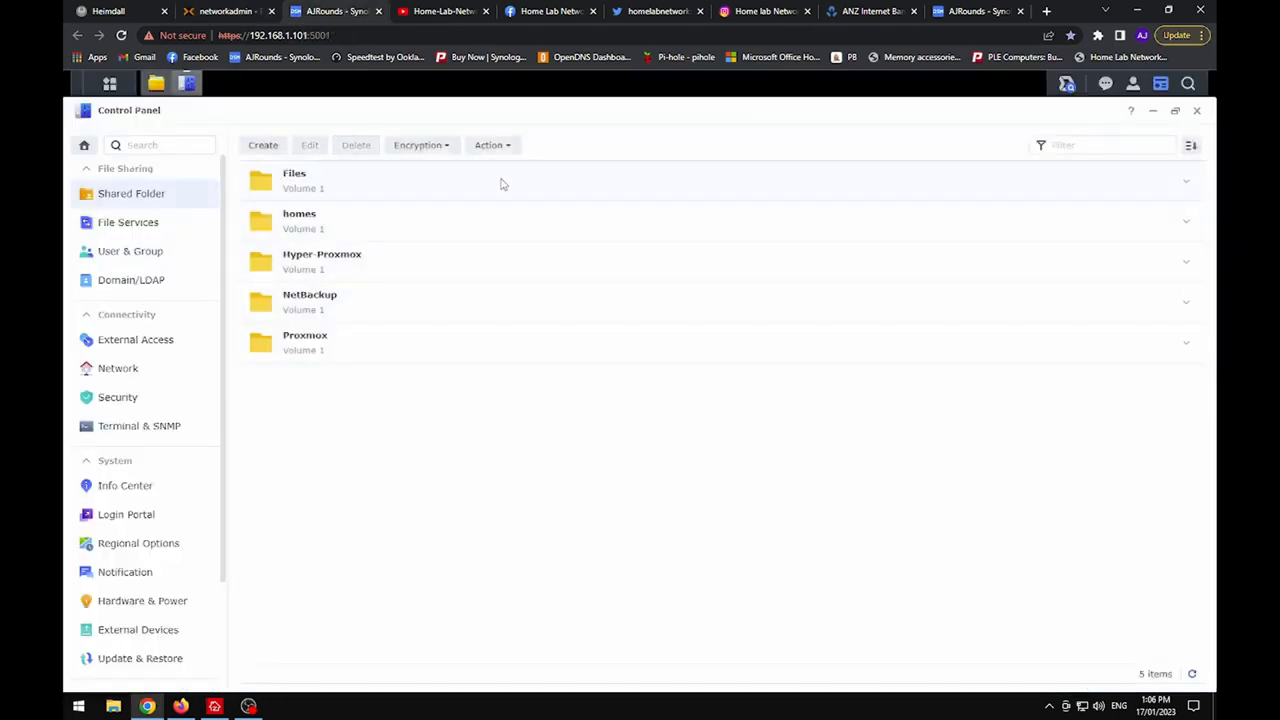
mouse_move(782, 424)
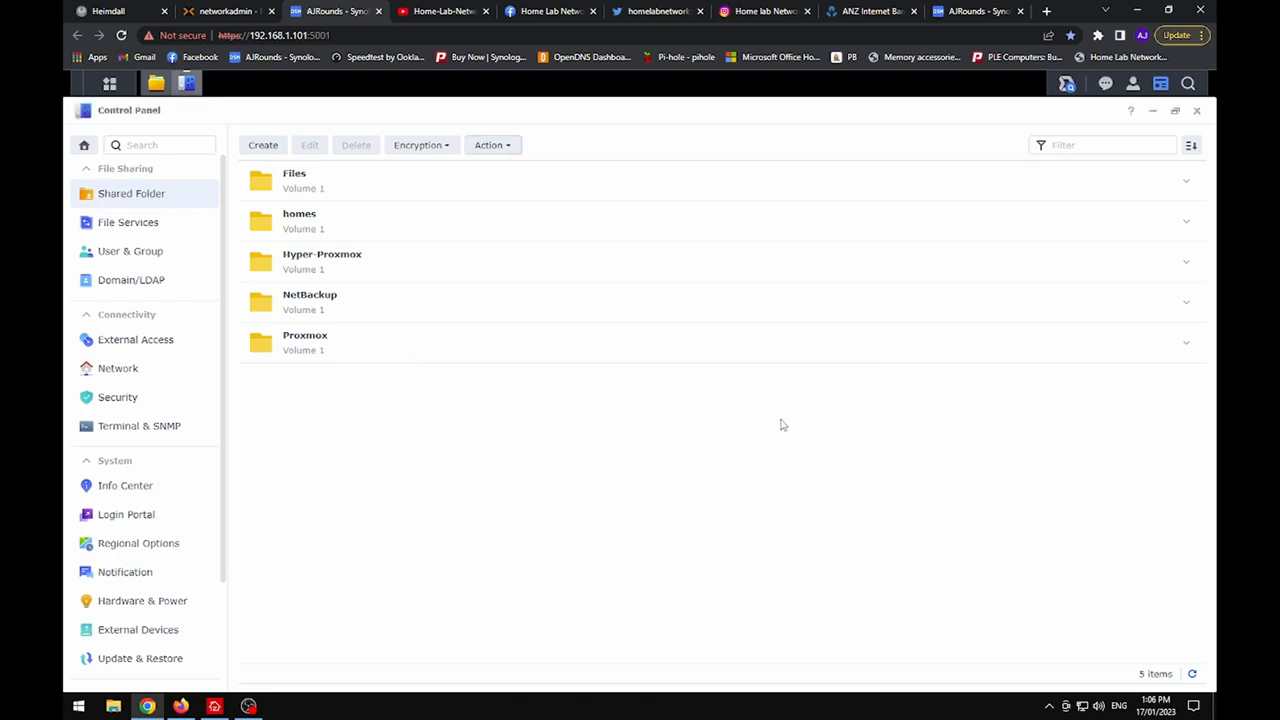
click(220, 16)
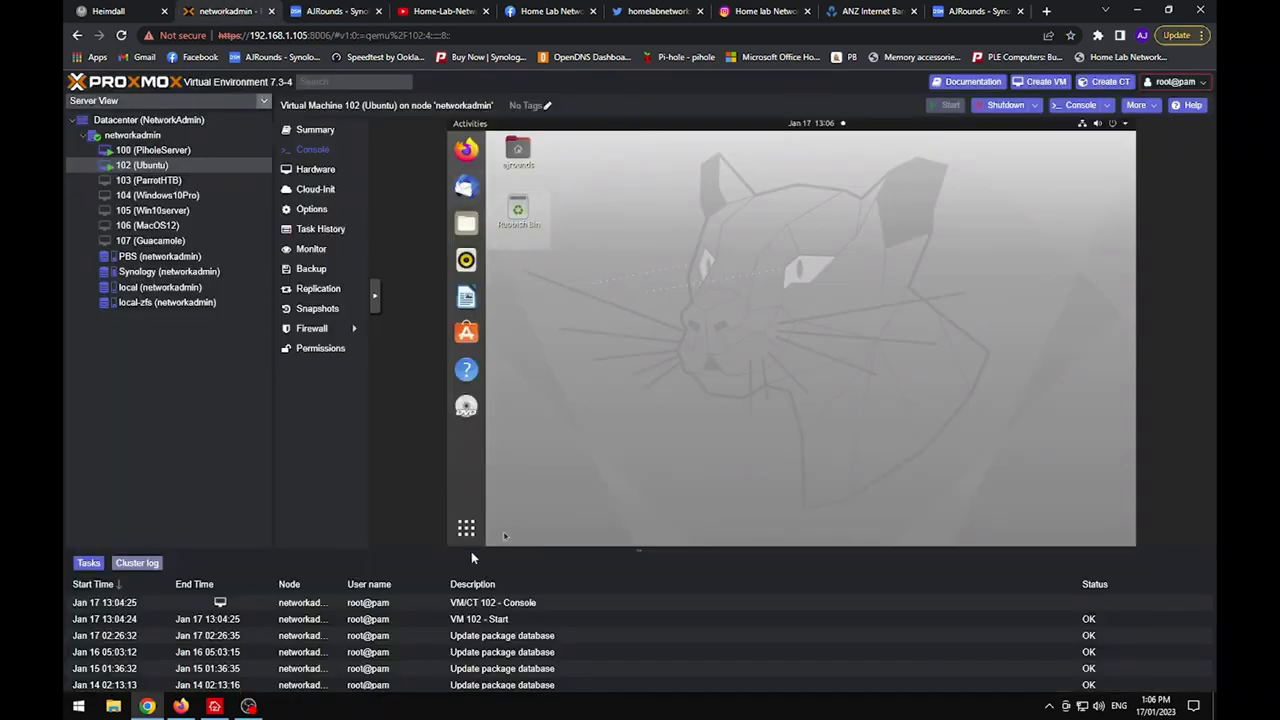
click(464, 528)
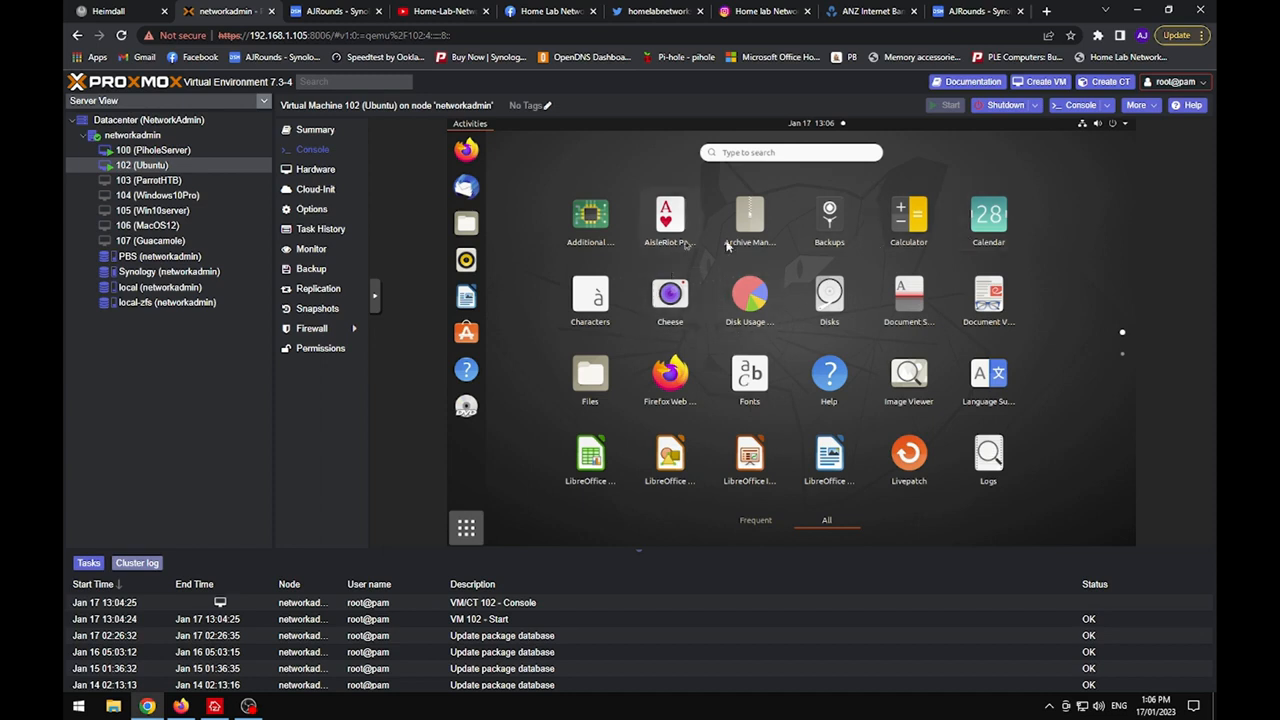
text(set)
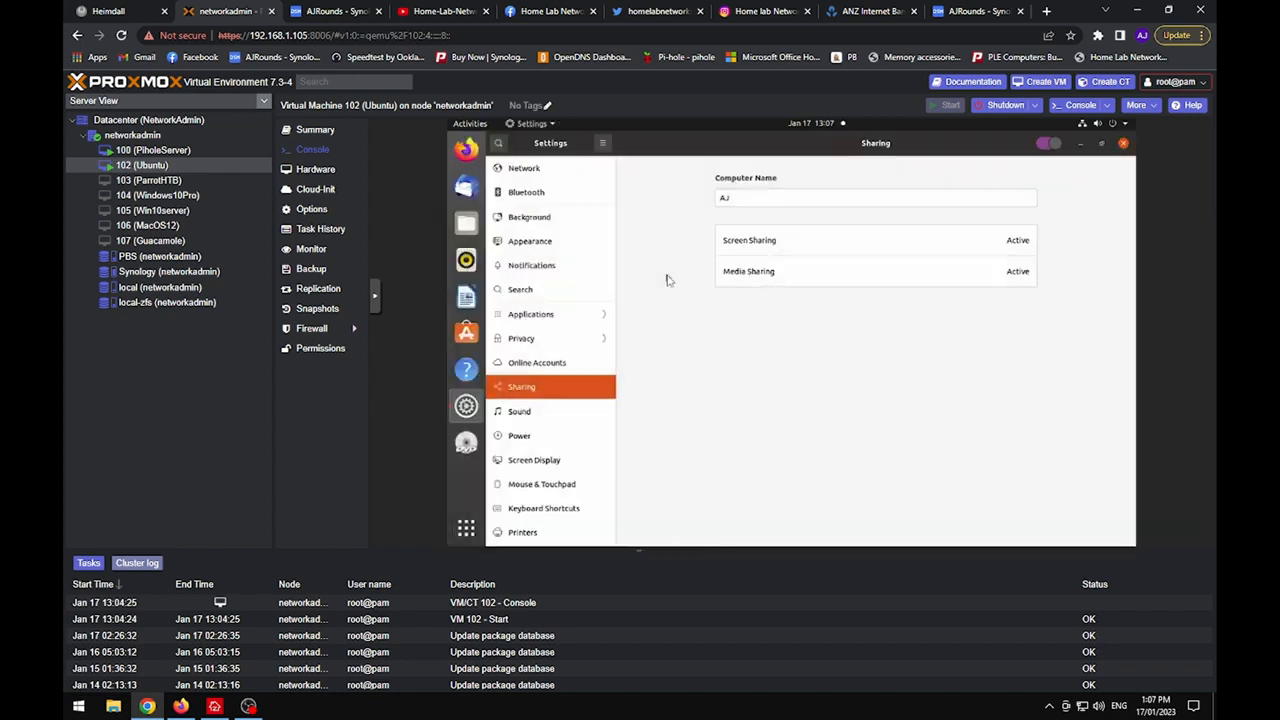
mouse_move(568, 460)
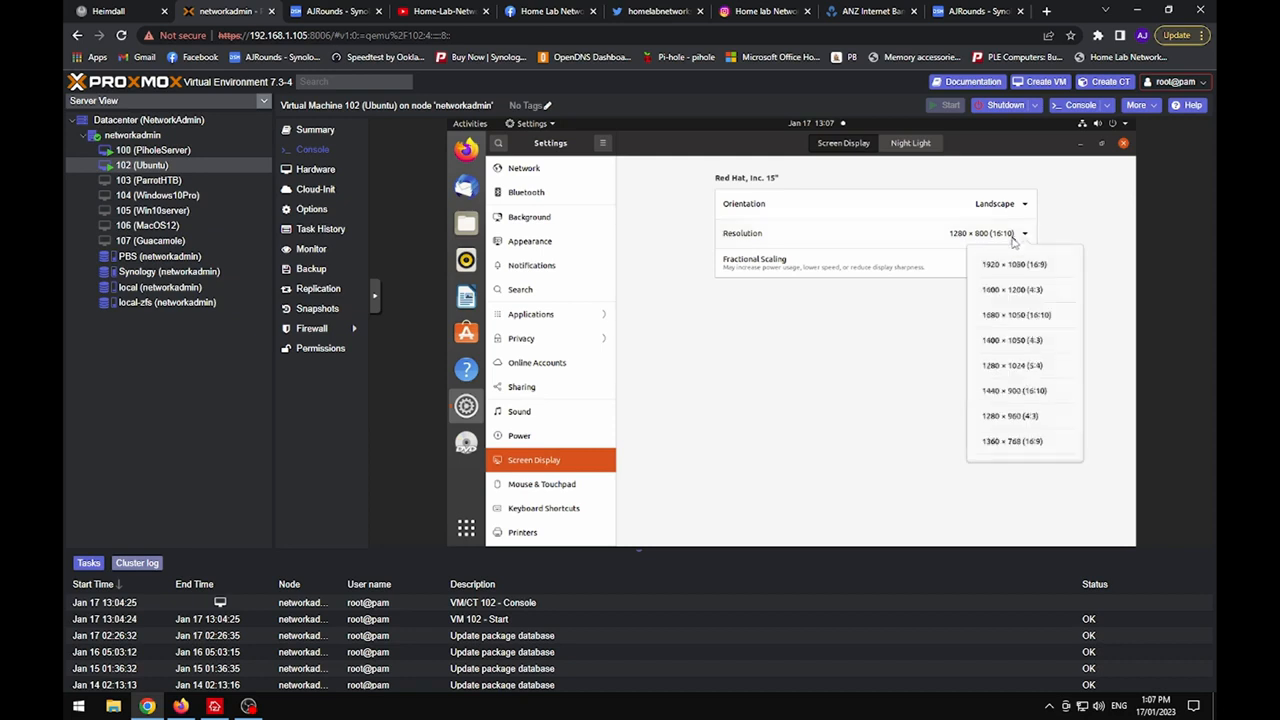
Step: Set the Ubuntu VM display resolution to 1920 × 1080 and keep the change
click(1016, 264)
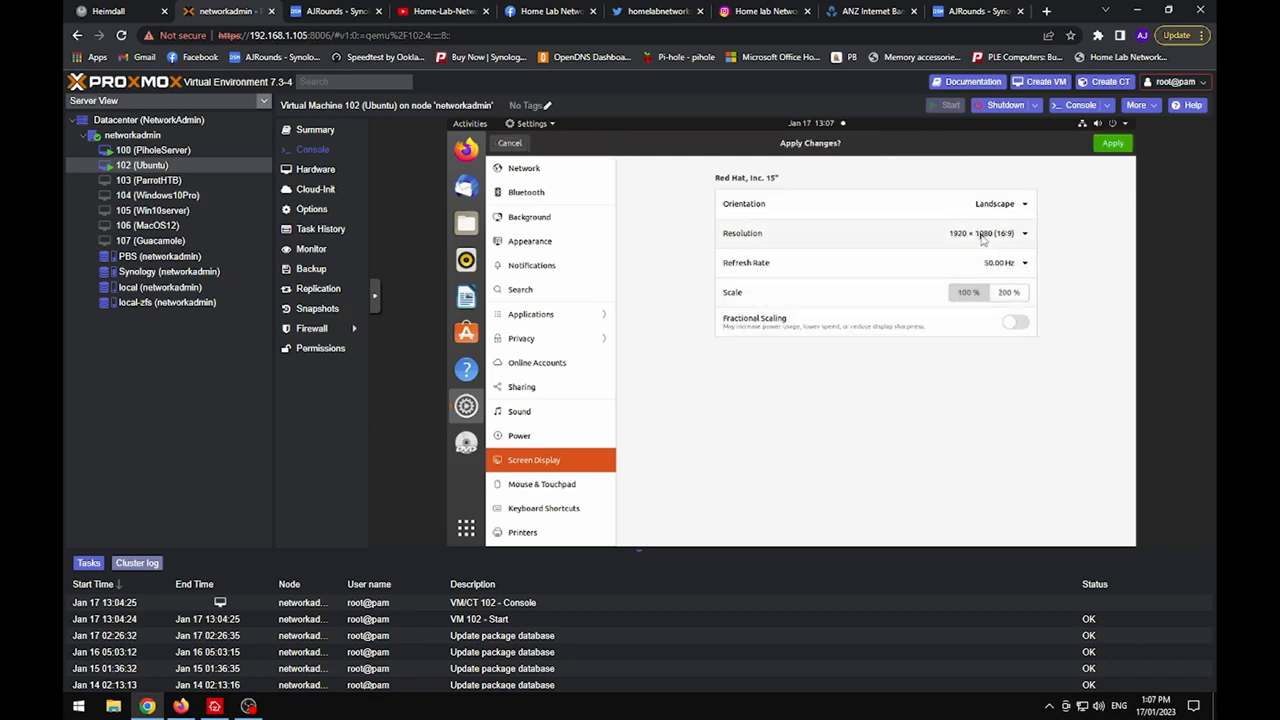
click(1112, 142)
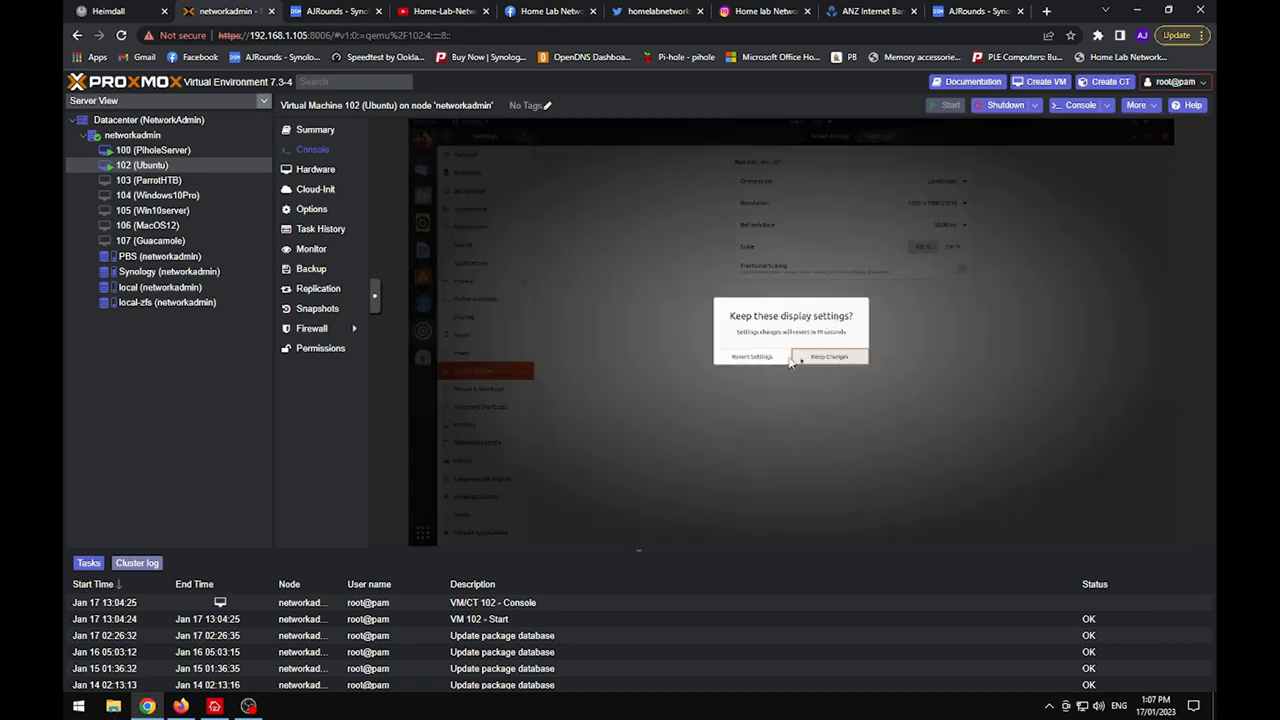
click(832, 356)
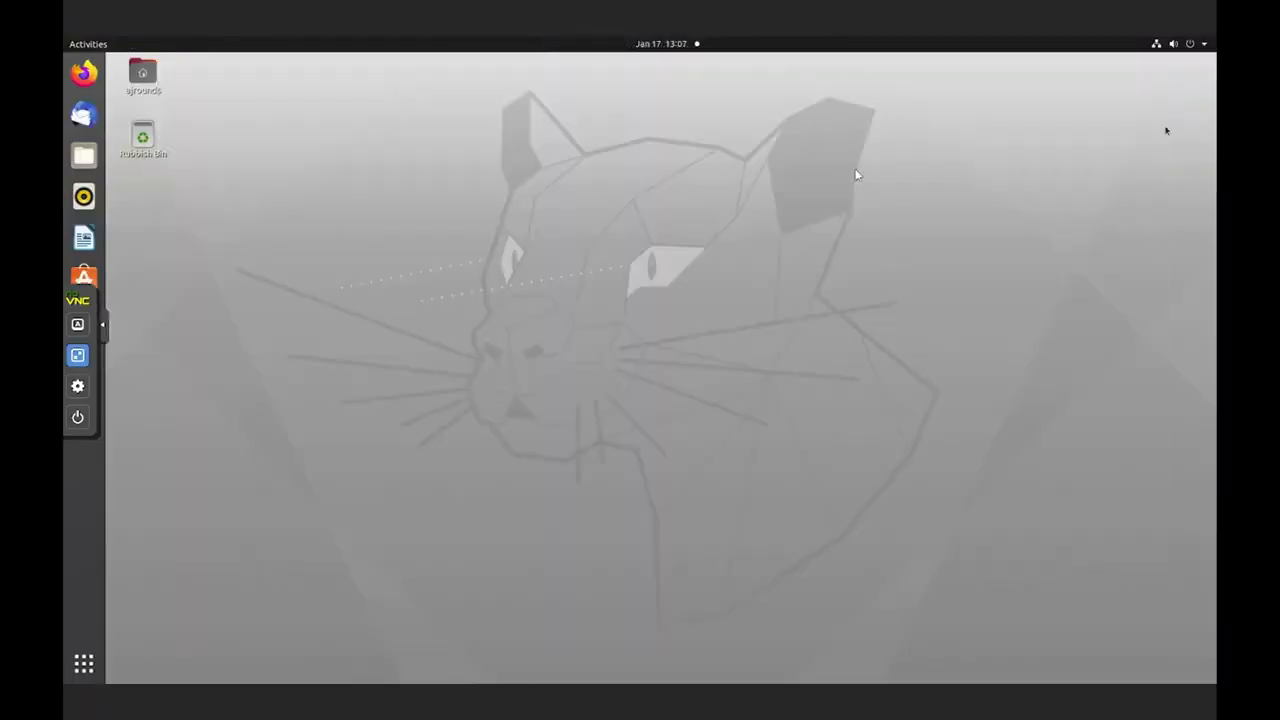
mouse_move(340, 446)
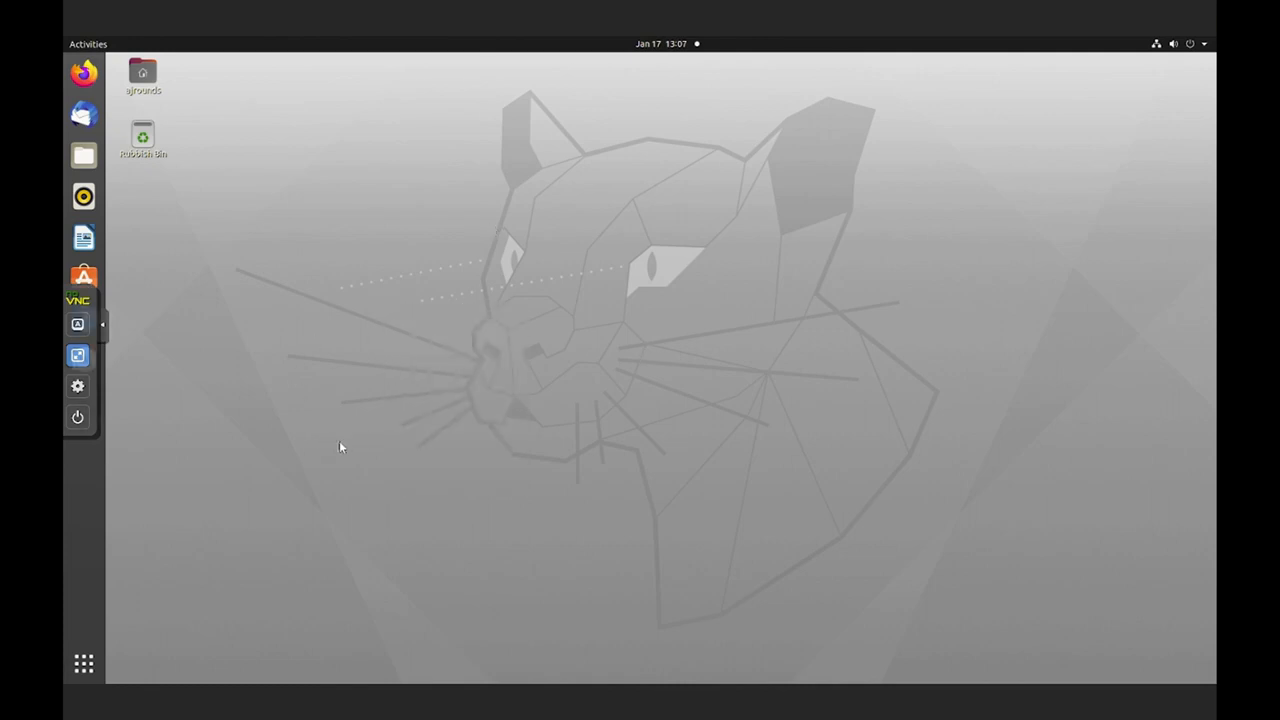
mouse_move(122, 366)
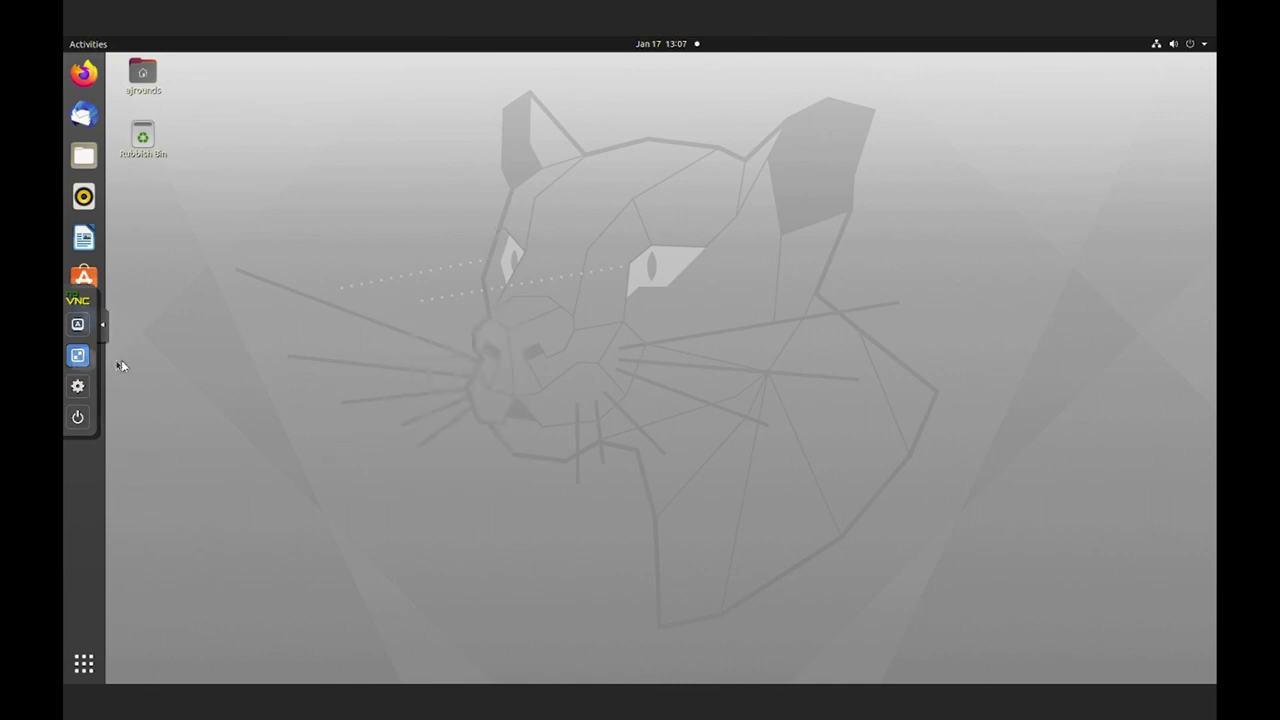
Step: Show all installed applications from the Ubuntu activities overview
click(84, 664)
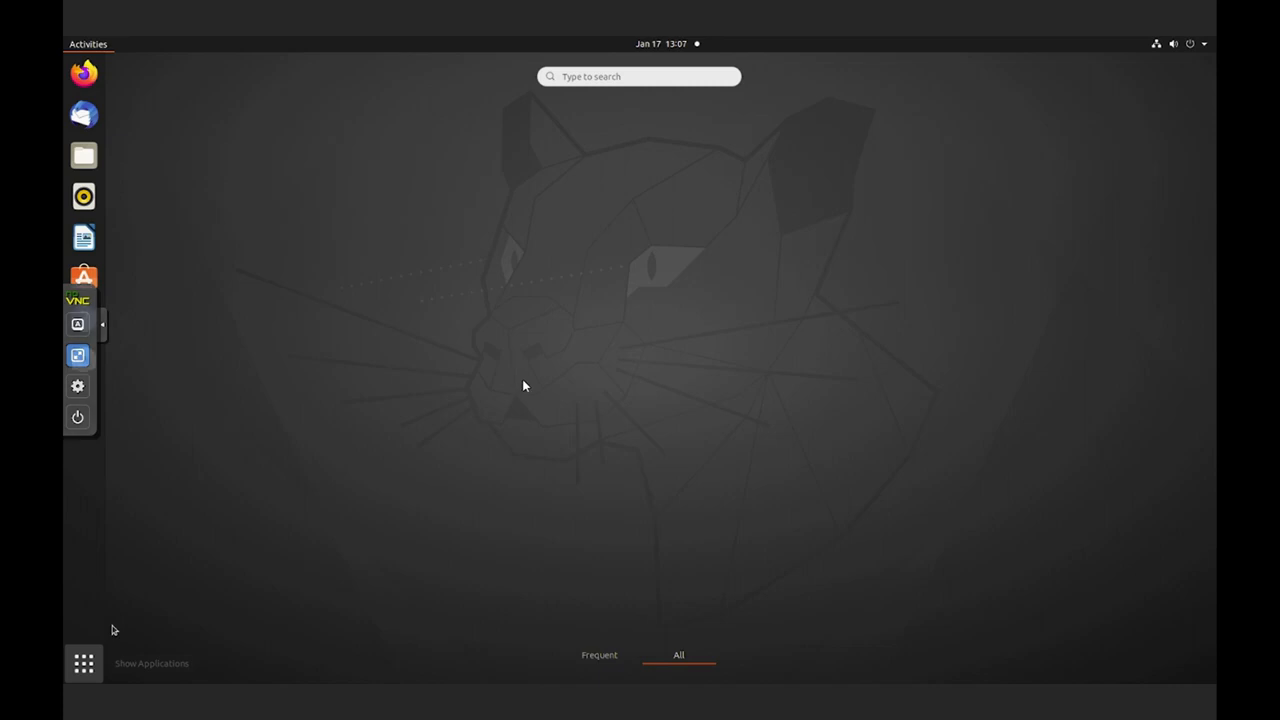
click(80, 664)
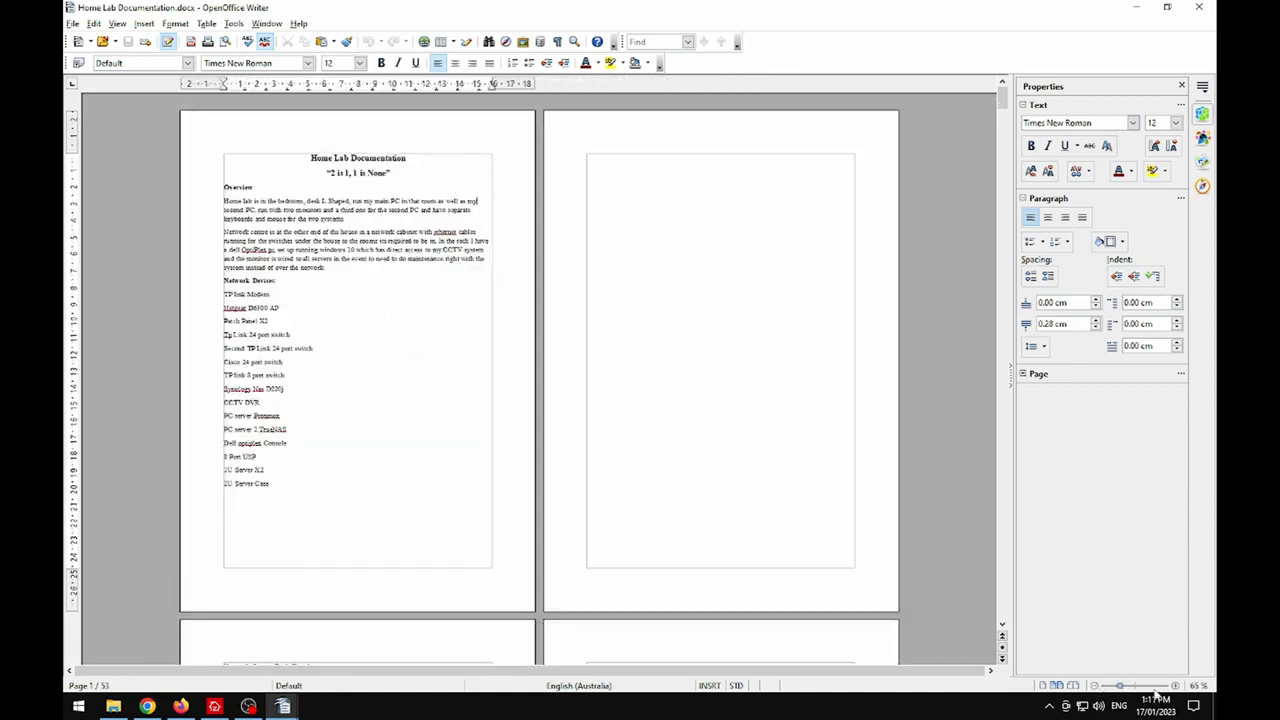
Step: Scroll through Home Lab Documentation.docx to its last page
scroll(down, 3)
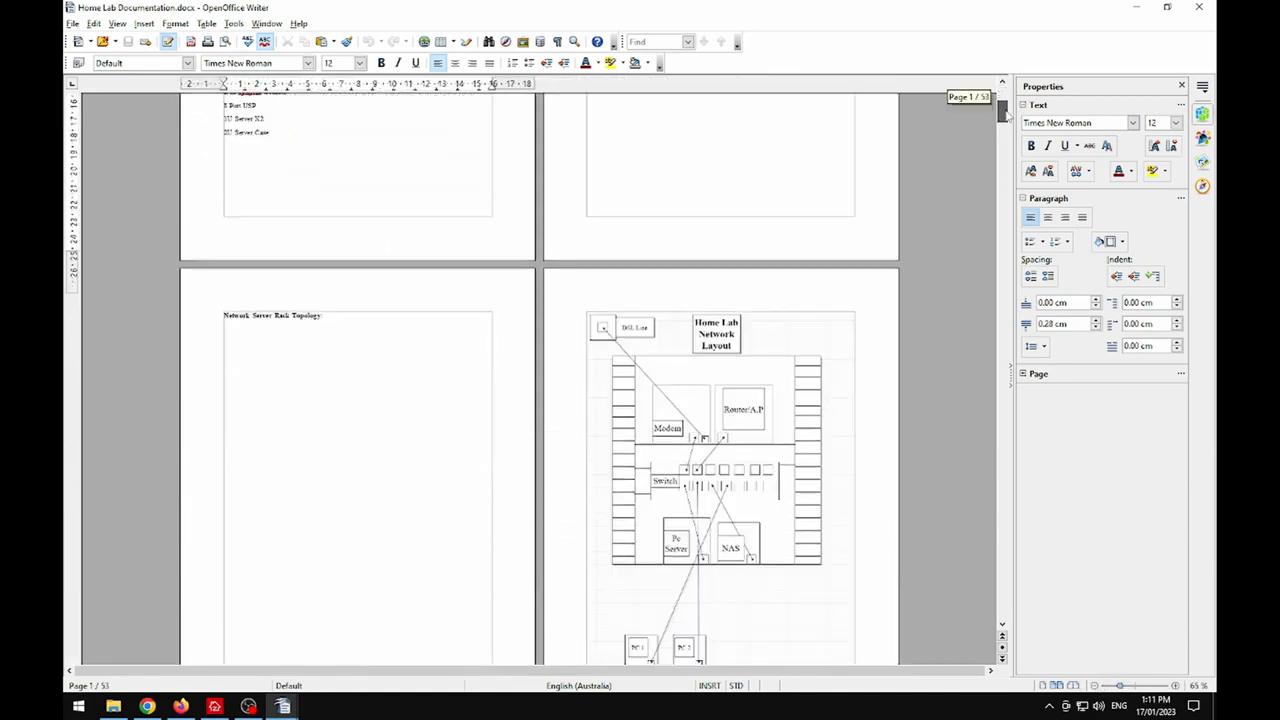
scroll(down, 3)
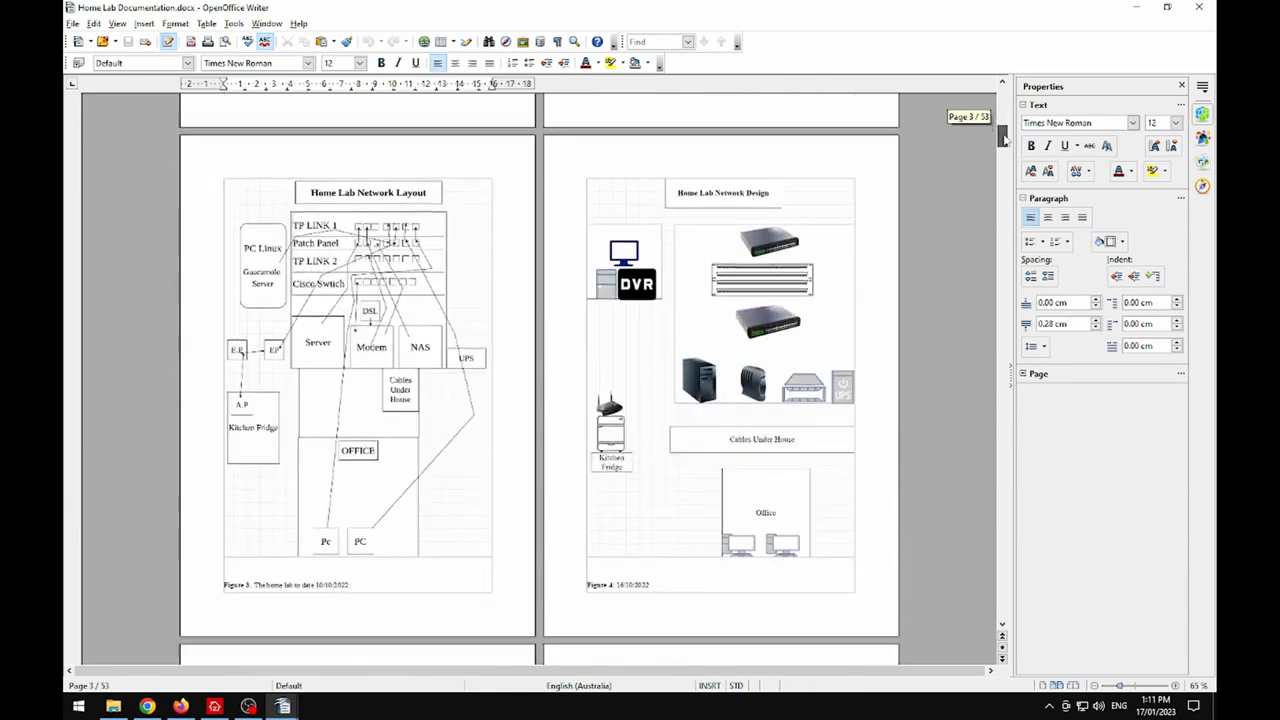
scroll(down, 3)
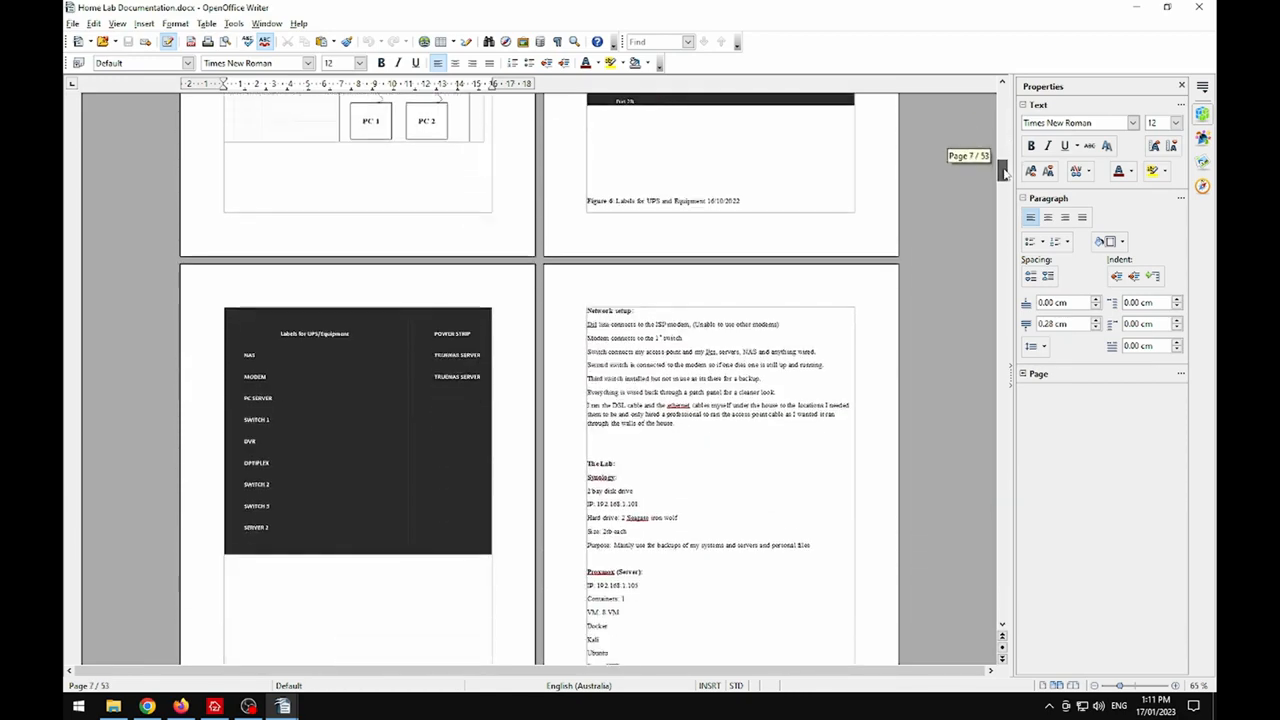
scroll(down, 3)
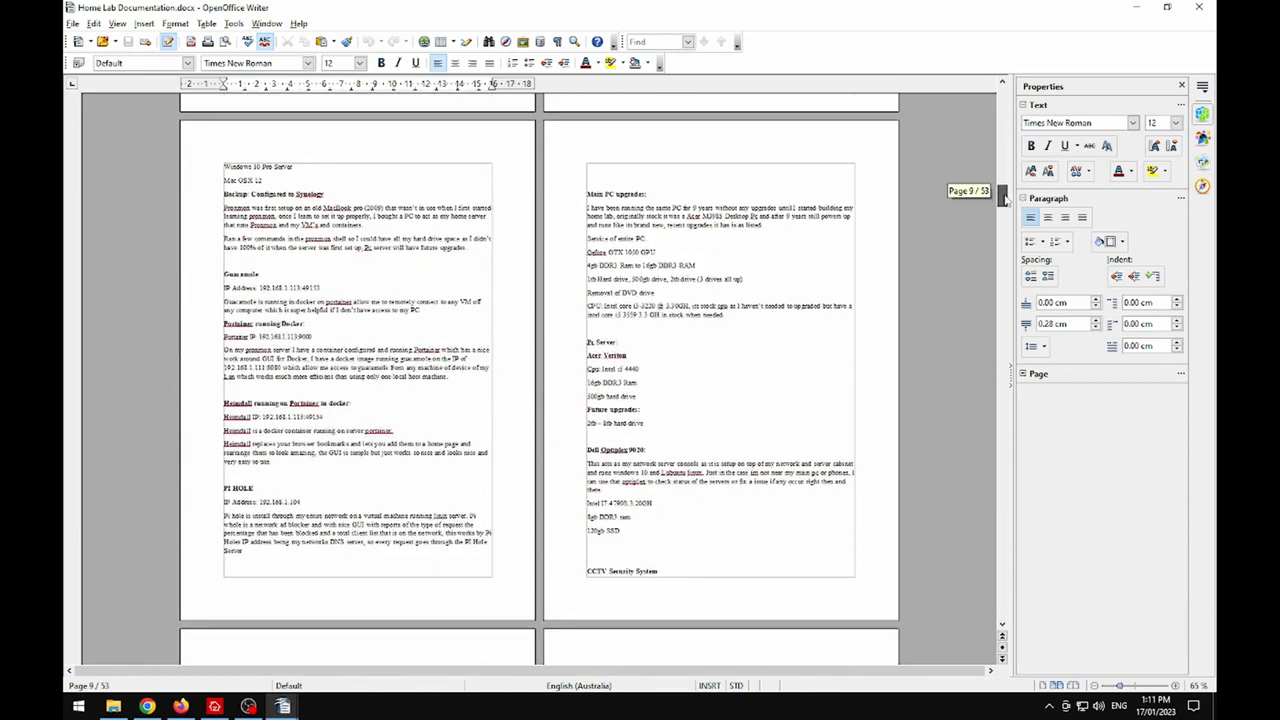
scroll(down, 3)
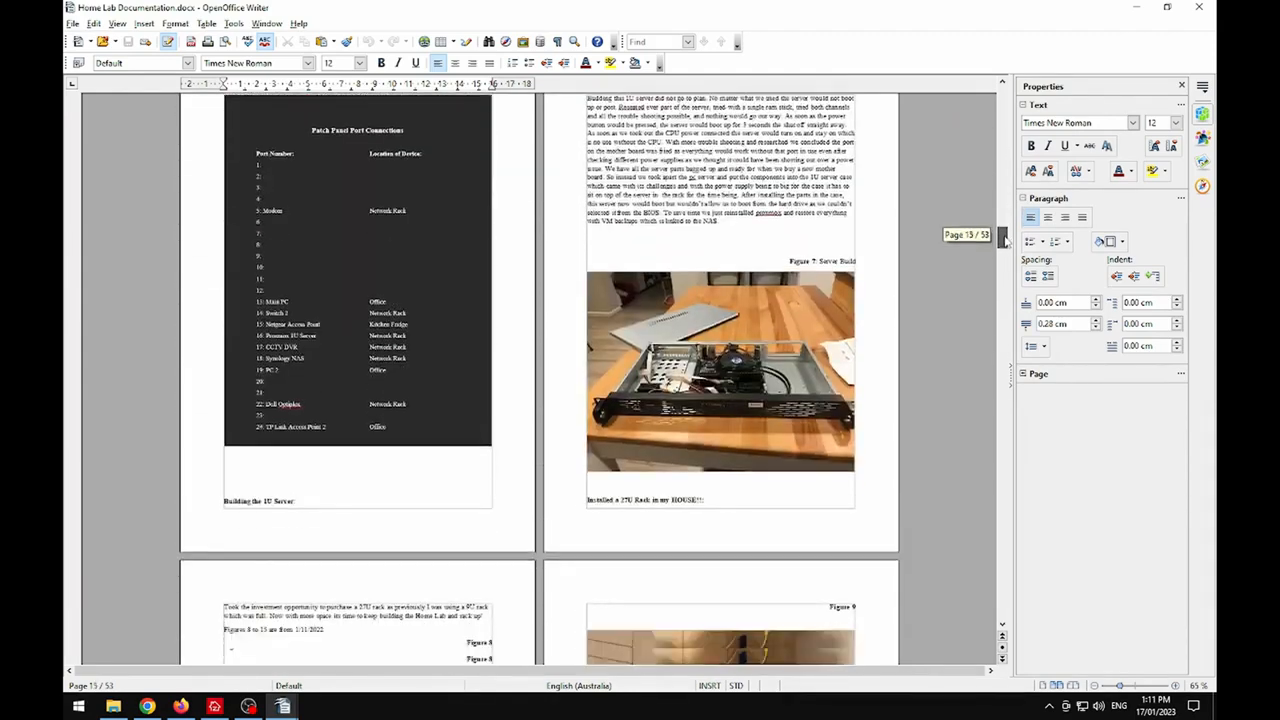
scroll(down, 3)
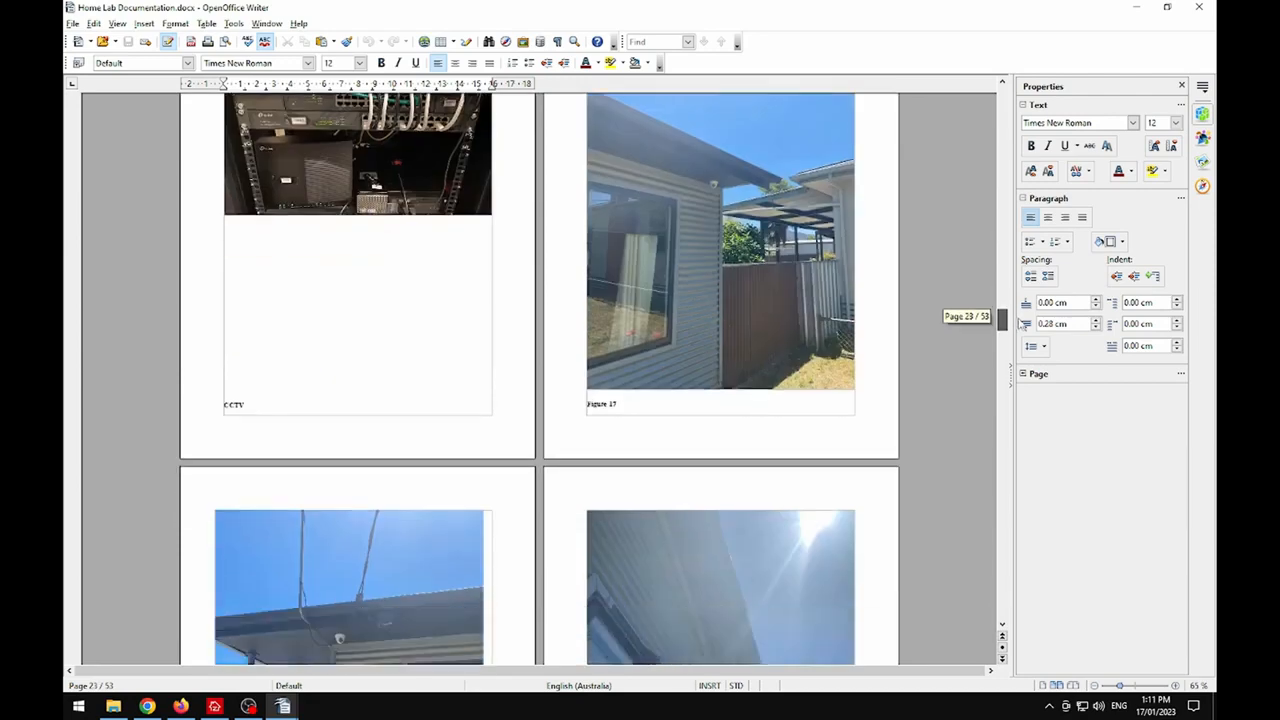
scroll(down, 3)
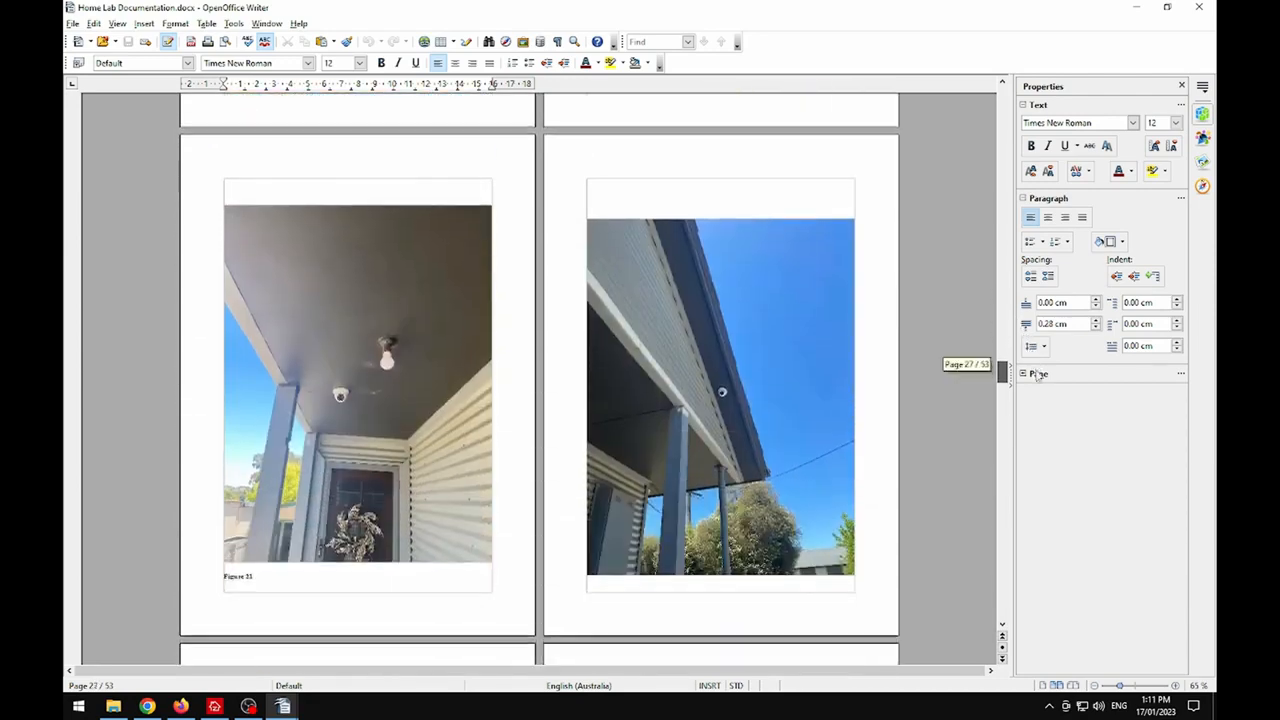
scroll(down, 3)
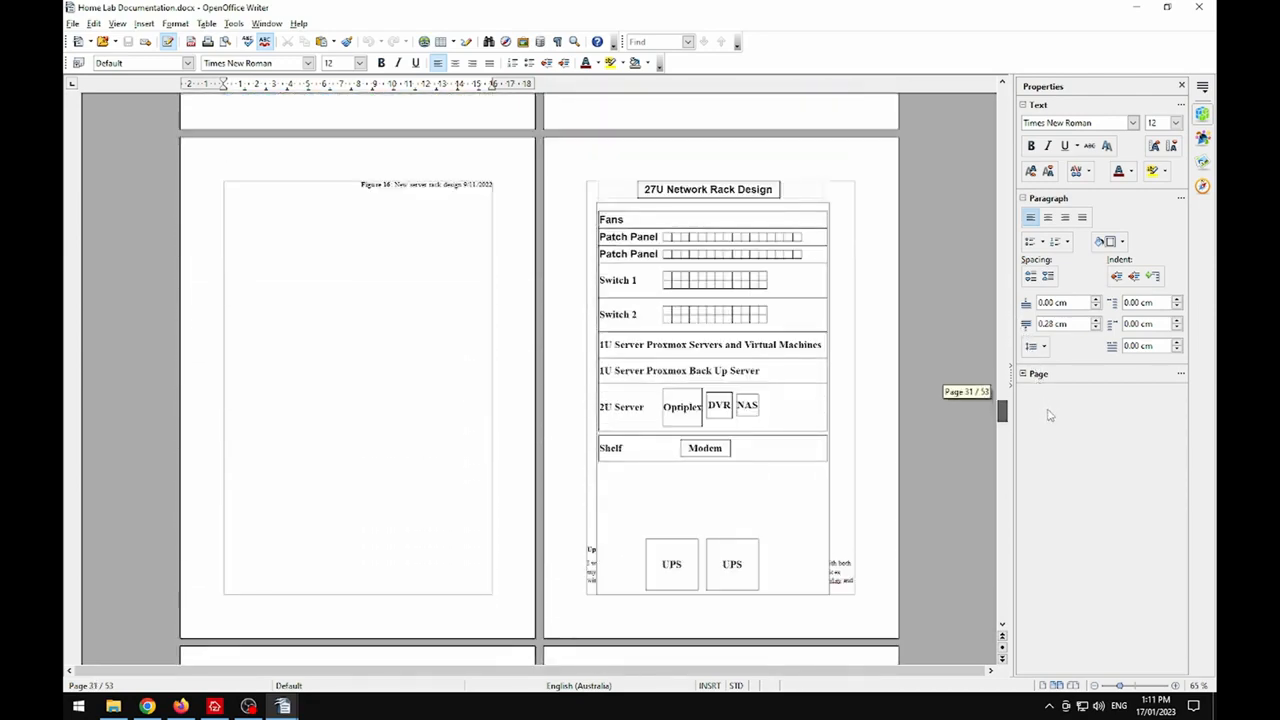
scroll(down, 3)
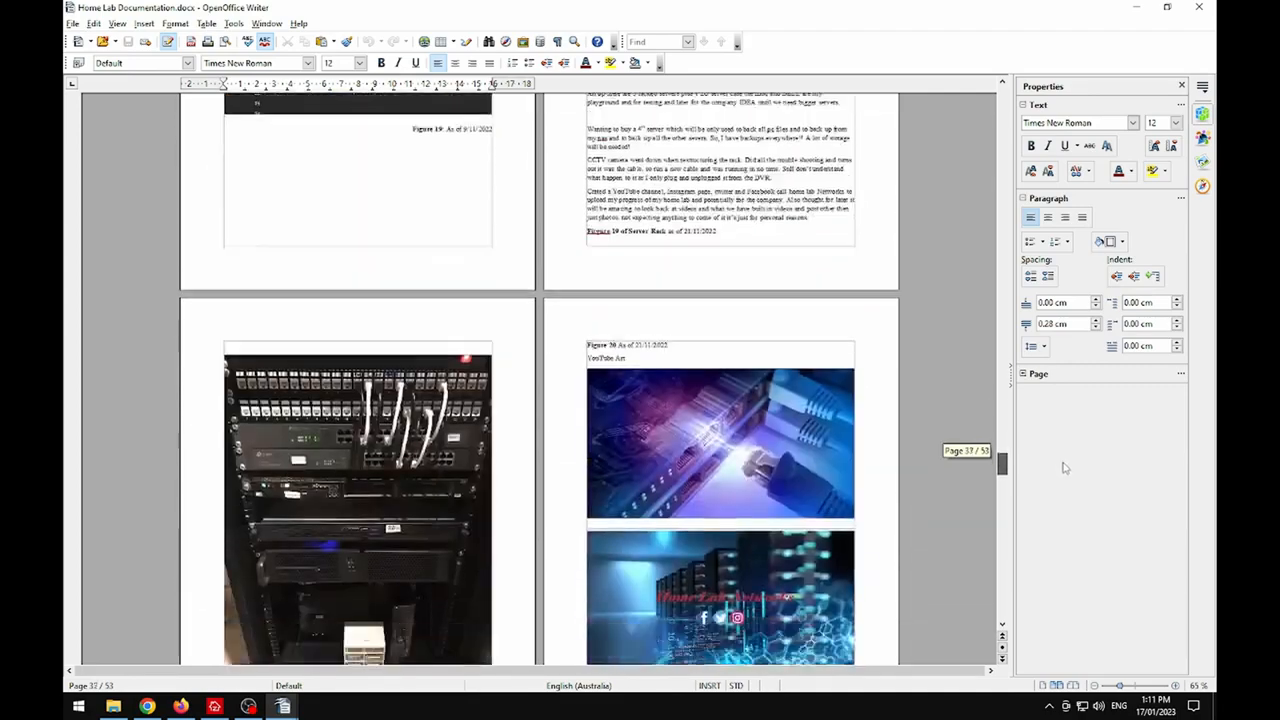
scroll(down, 3)
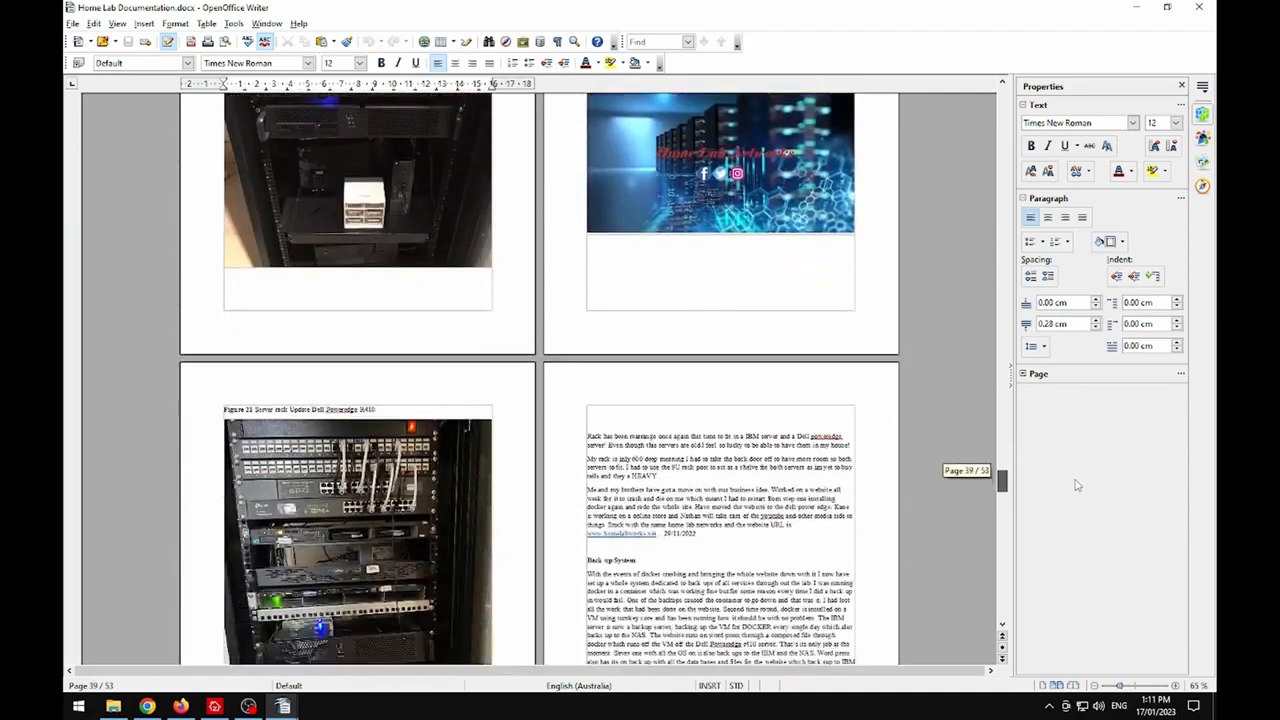
scroll(down, 3)
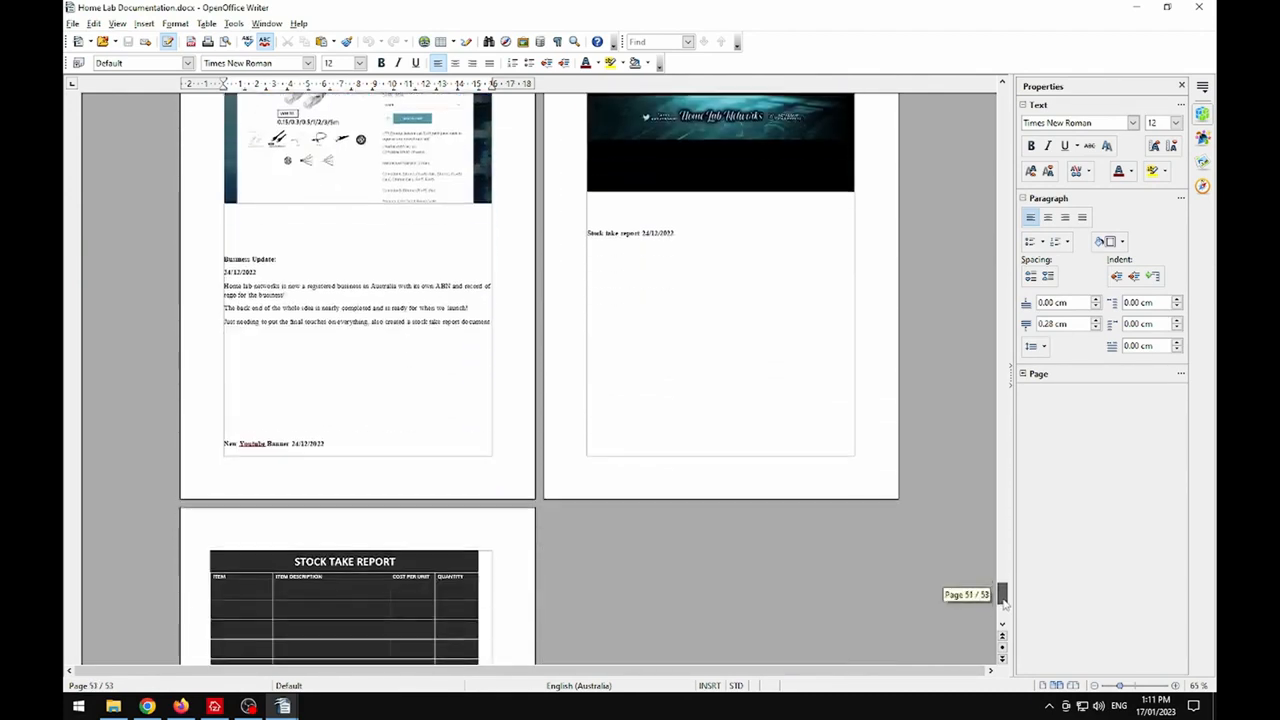
scroll(down, 3)
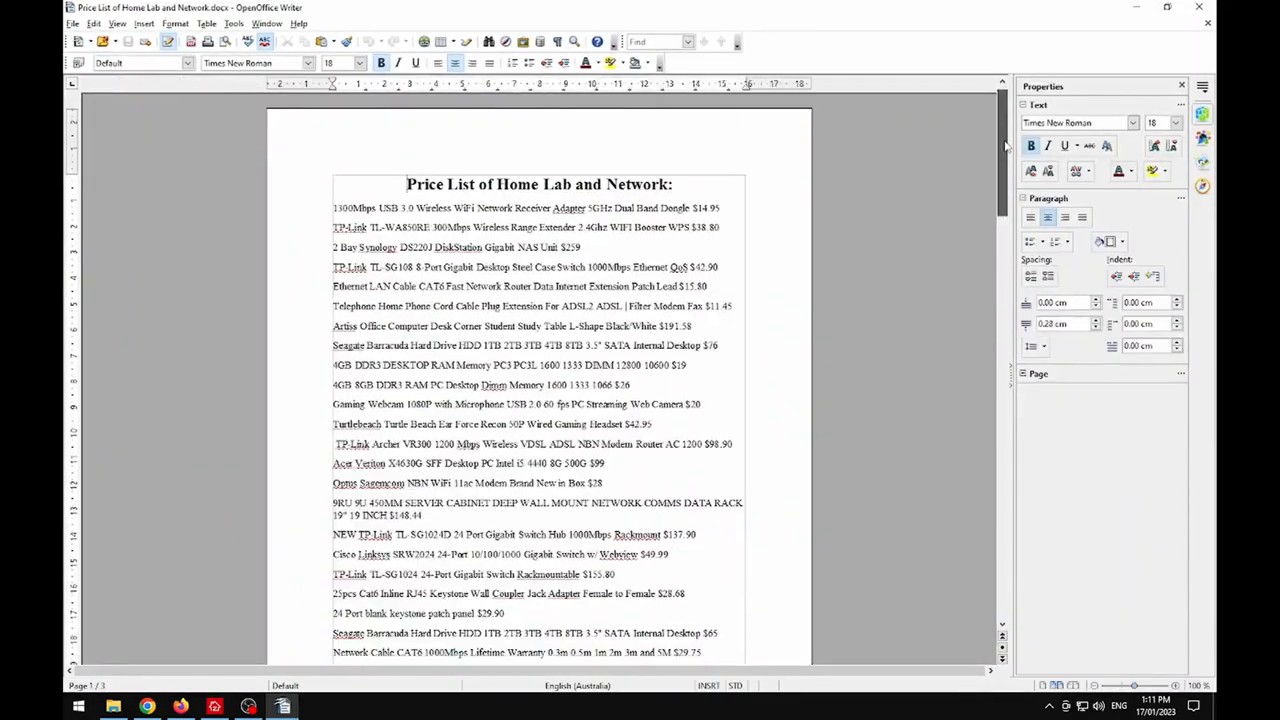
scroll(down, 3)
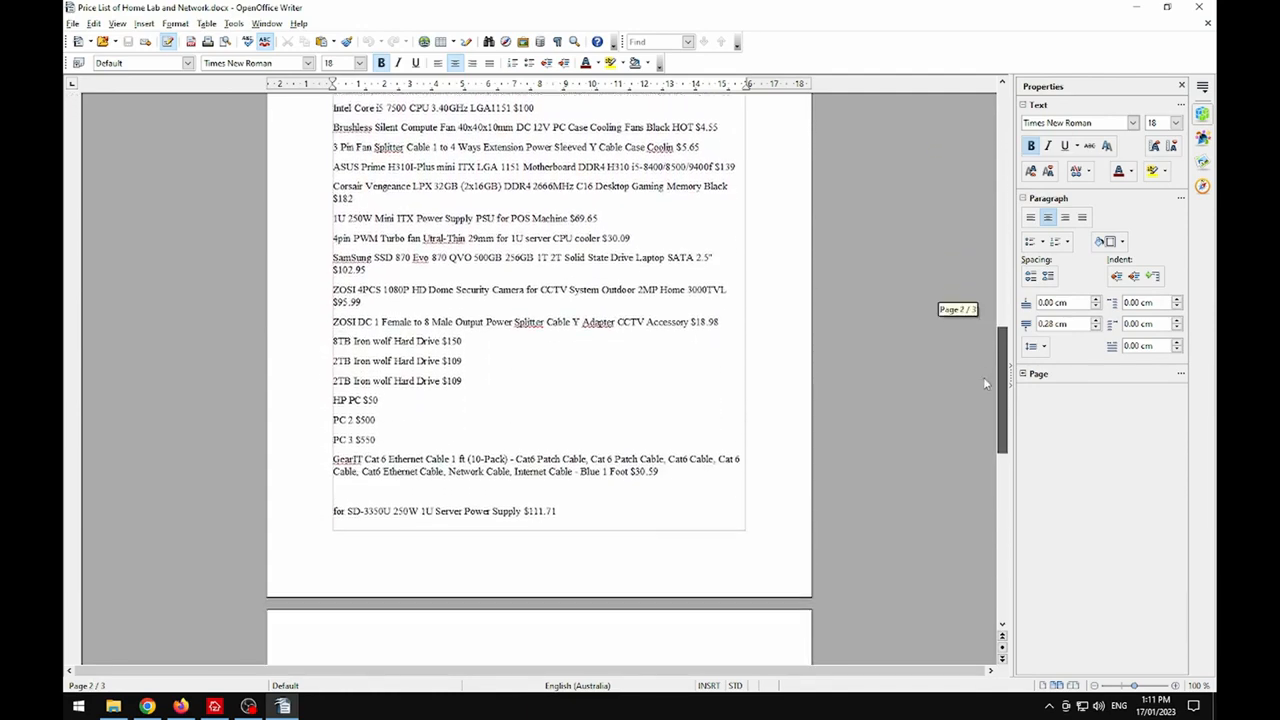
scroll(down, 3)
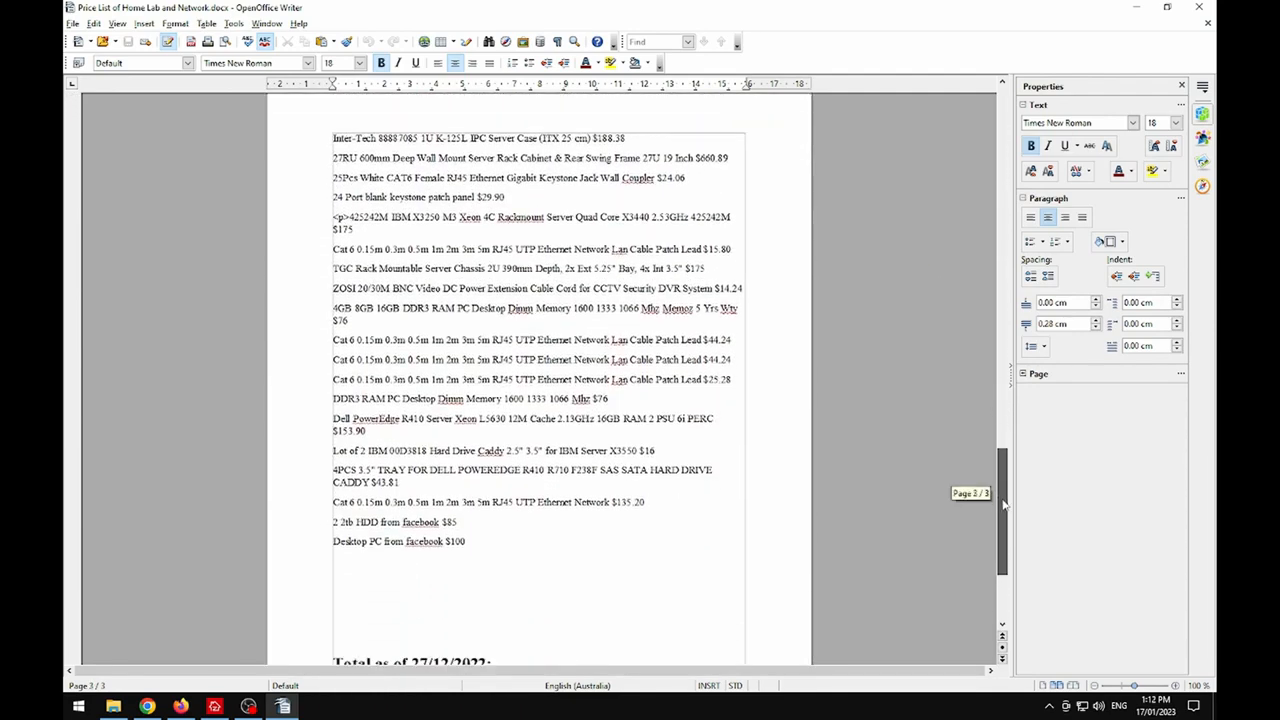
scroll(down, 3)
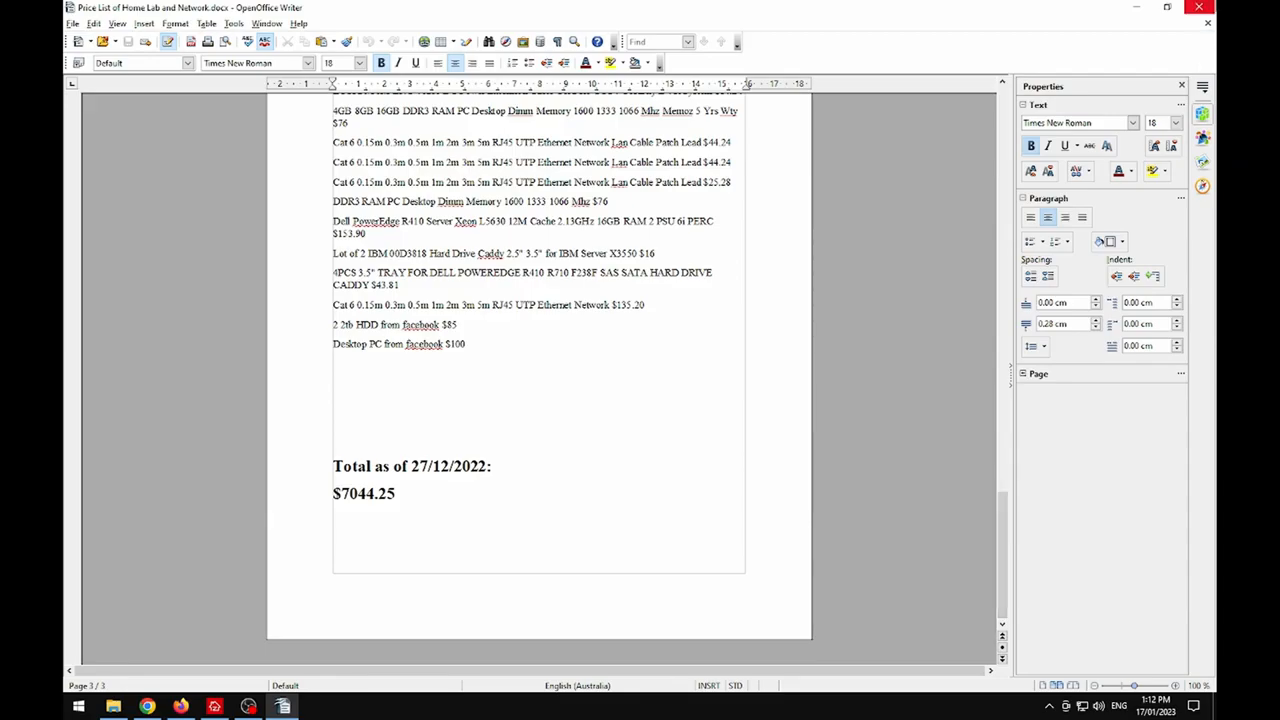